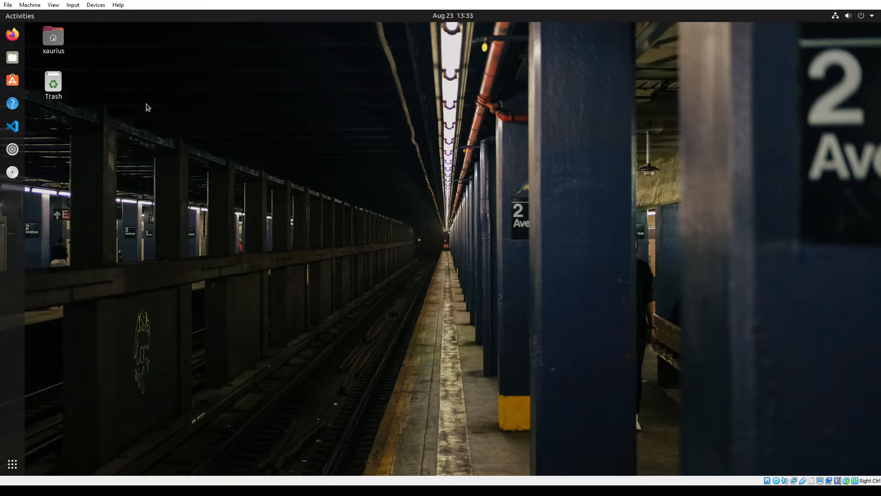
Step: Create a 'projects' folder in Home and a 'kos' folder inside it, opening each
{"action": "left_click", "coordinate": [12, 57]}
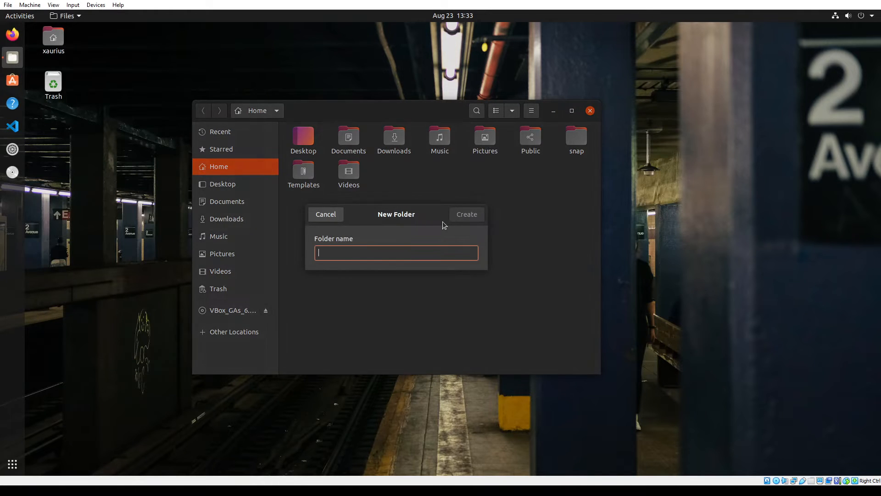
{"action": "type", "text": "proje"}
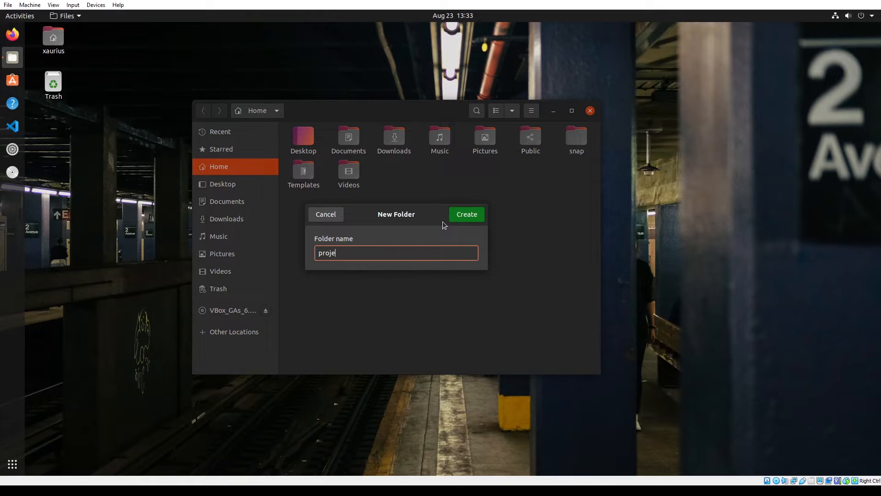
{"action": "left_click", "coordinate": [466, 214]}
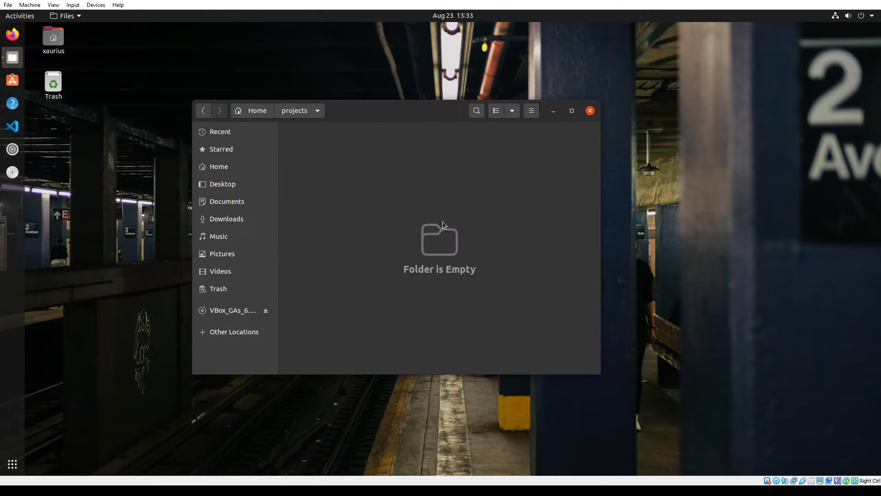
{"action": "type", "text": "kos"}
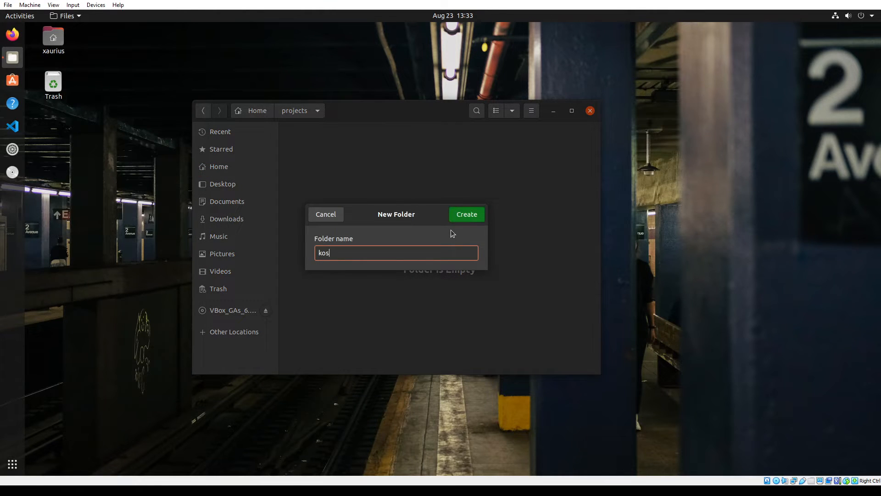
{"action": "left_click", "coordinate": [465, 214]}
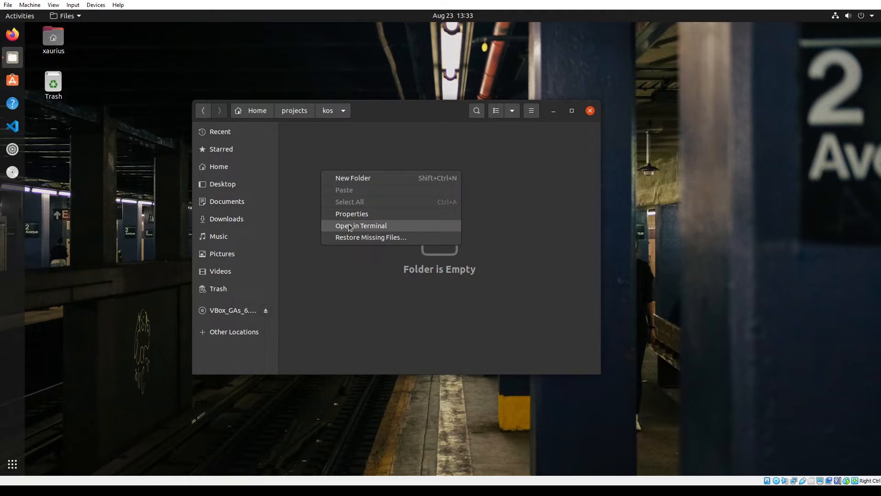
Step: From a terminal in kos, touch empty kernel.asm and kernel.c files
{"action": "left_click", "coordinate": [360, 225]}
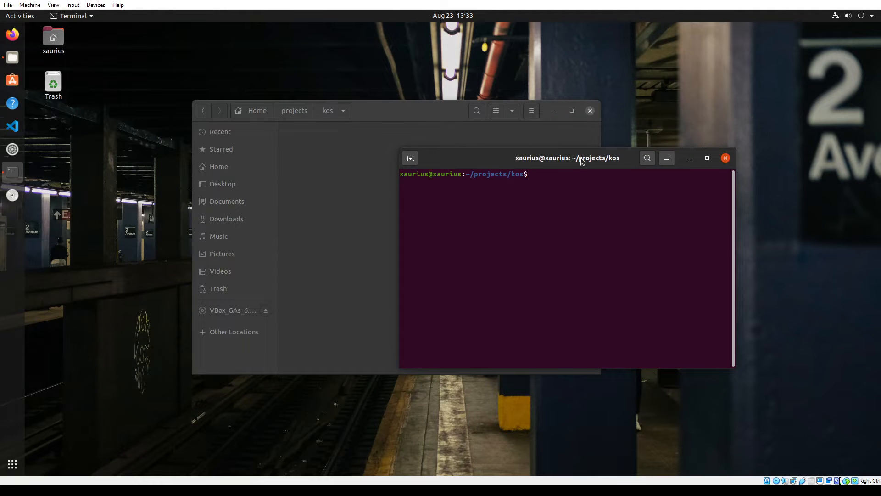
{"action": "type", "text": "touch"}
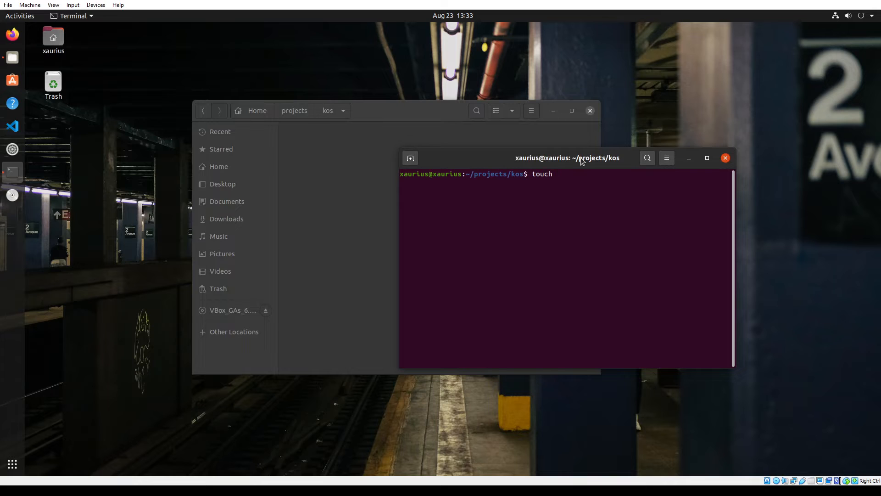
{"action": "type", "text": "kernel."}
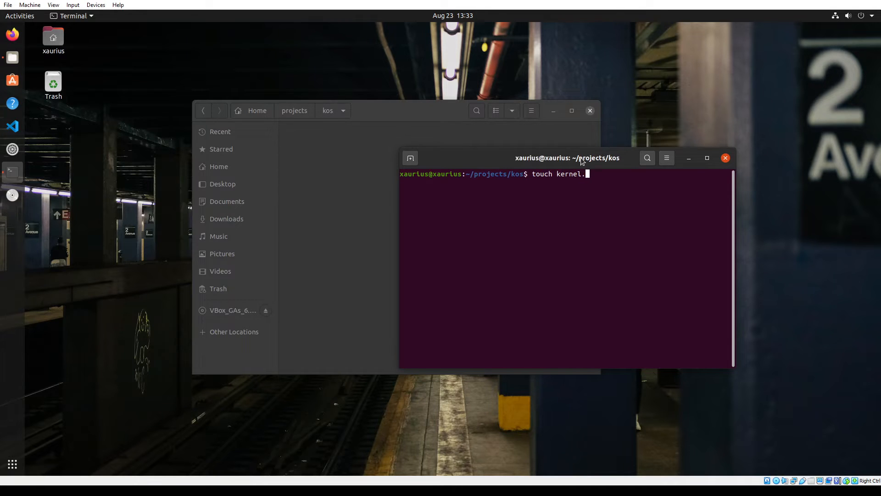
{"action": "key", "text": "Return"}
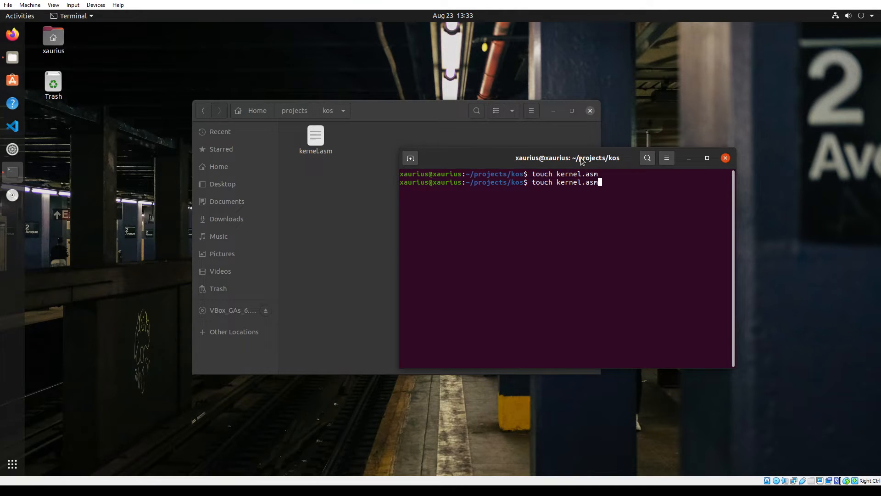
{"action": "key", "text": "Return"}
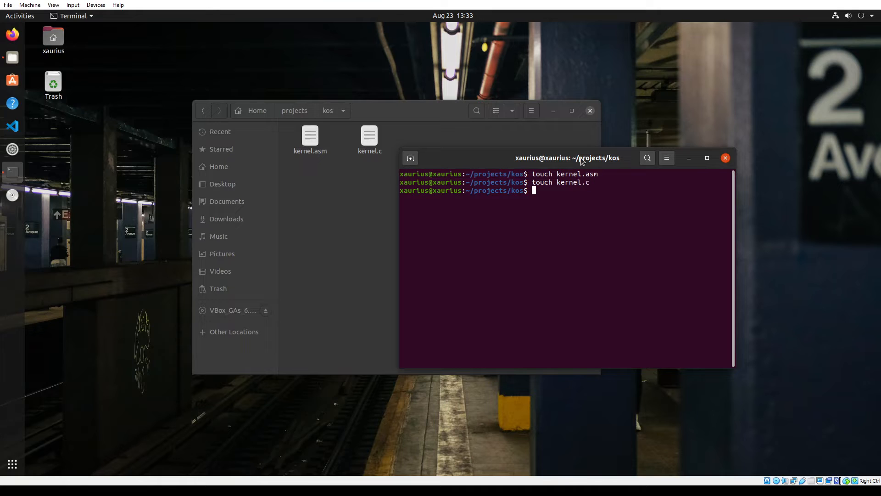
Step: Touch an empty linker.ld file and begin launching VS Code with 'code'
{"action": "type", "text": "t"}
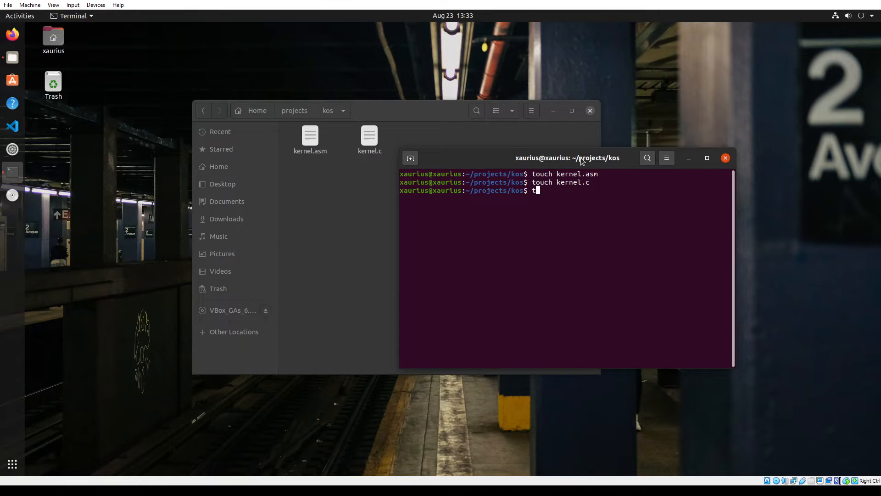
{"action": "type", "text": "ouch lin"}
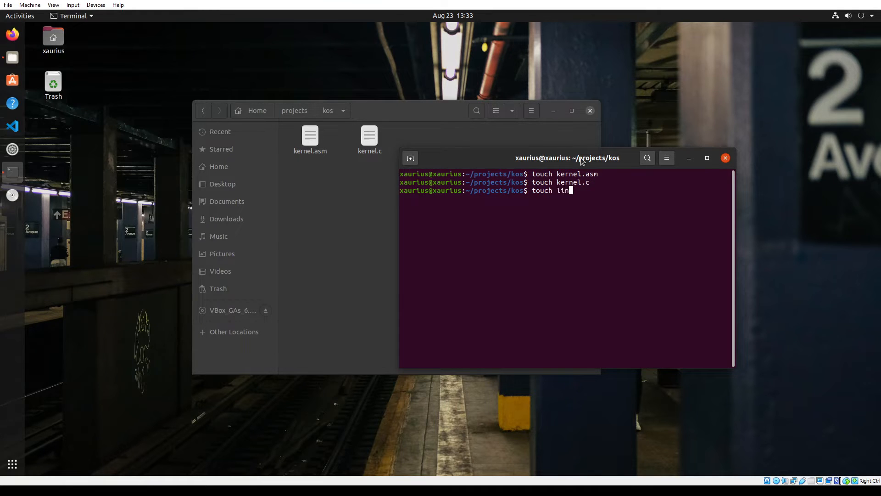
{"action": "type", "text": "ker.ld"}
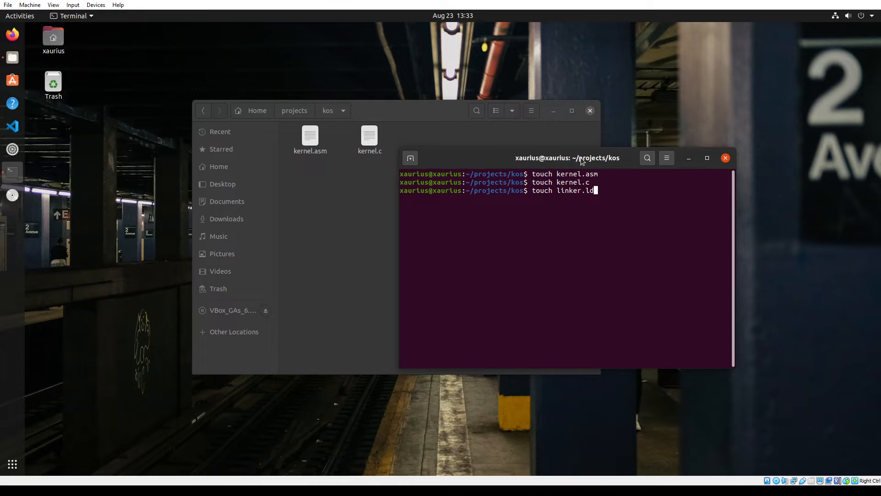
{"action": "key", "text": "Return"}
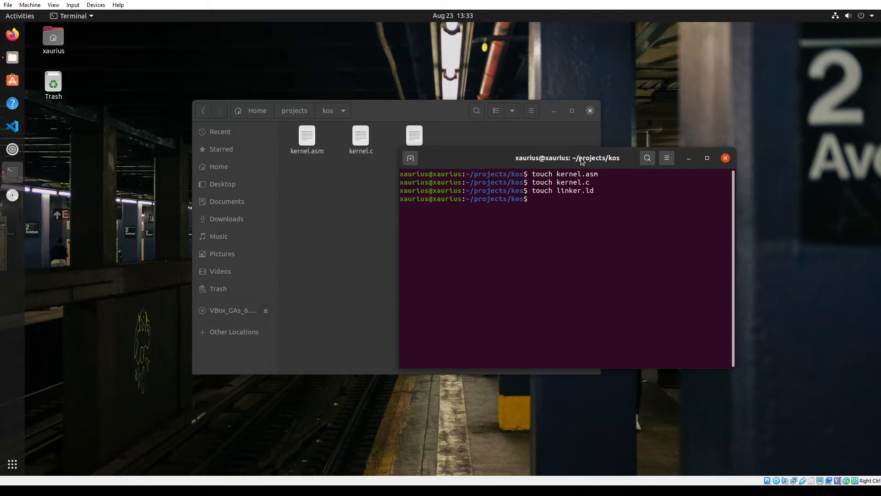
{"action": "type", "text": "code"}
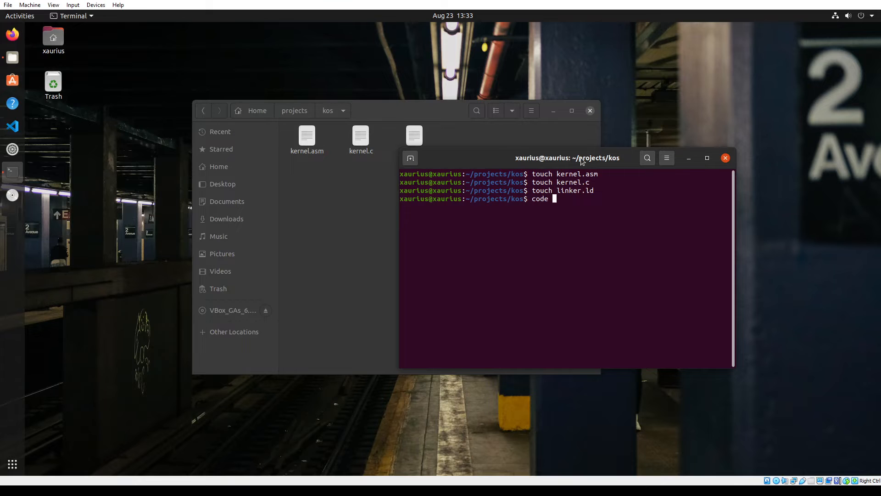
{"action": "key", "text": "Return"}
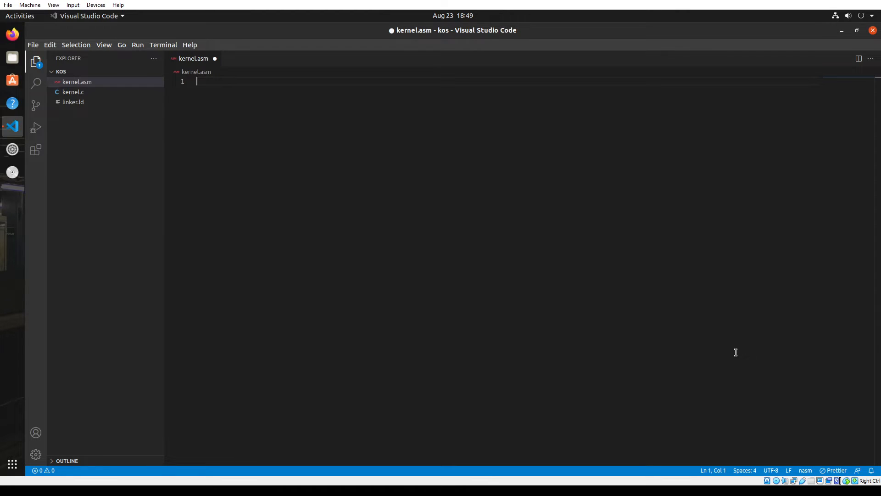
Step: Define MAGIC equ 0x1BADB002 at the top of kernel.asm
{"action": "key", "text": "Enter"}
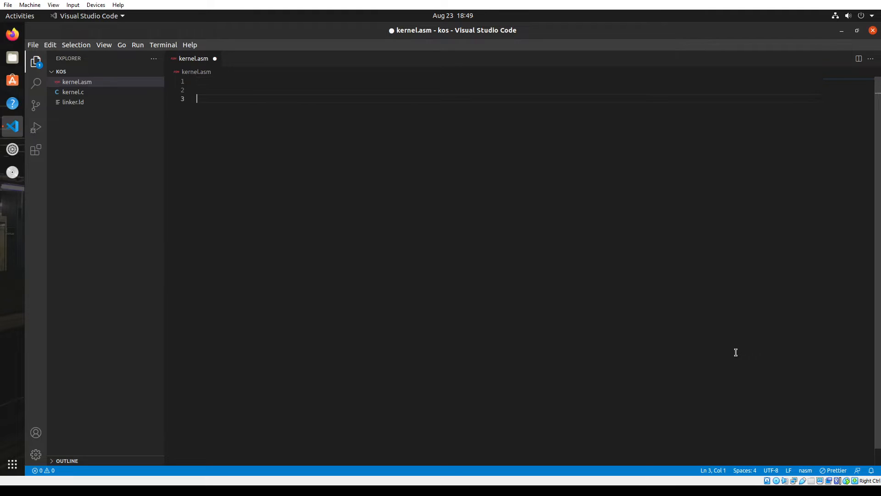
{"action": "type", "text": "MAGIC"}
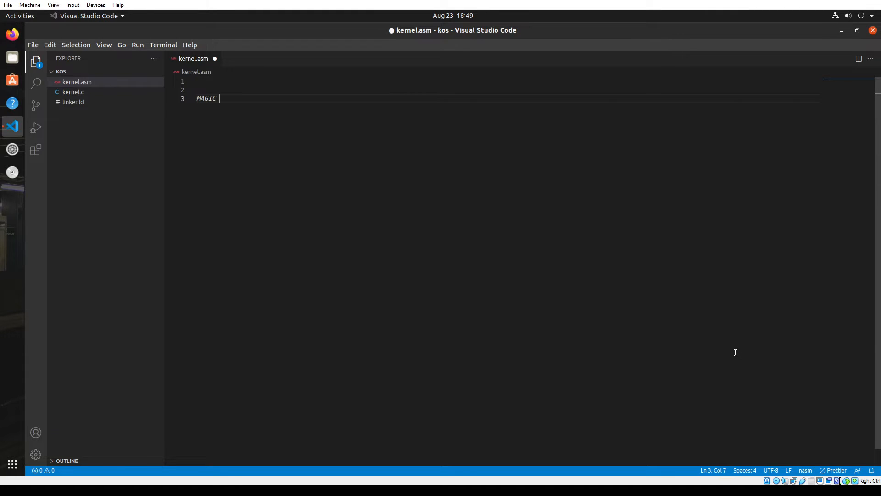
{"action": "type", "text": "equ"}
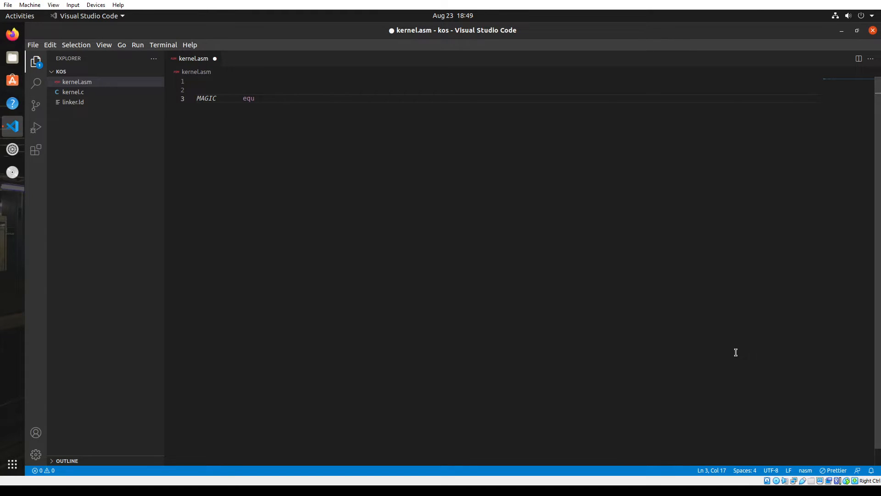
{"action": "type", "text": "0"}
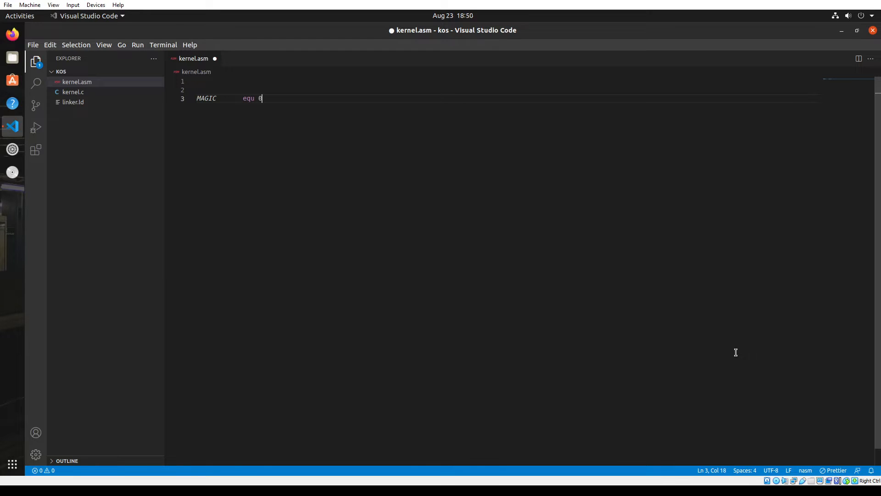
{"action": "type", "text": "x1B"}
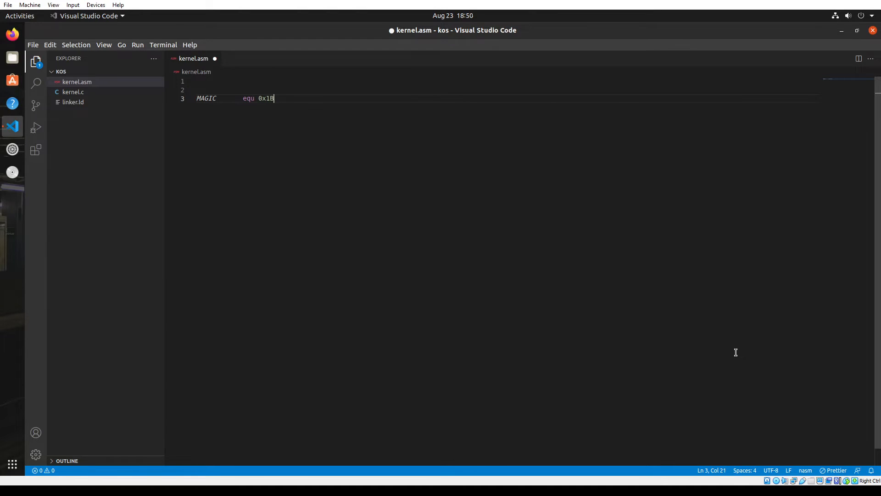
{"action": "type", "text": "ADB"}
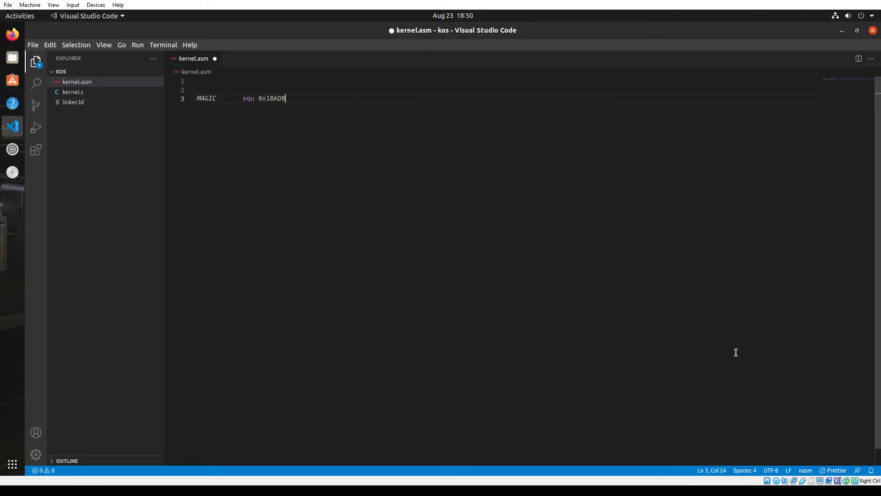
{"action": "type", "text": "002"}
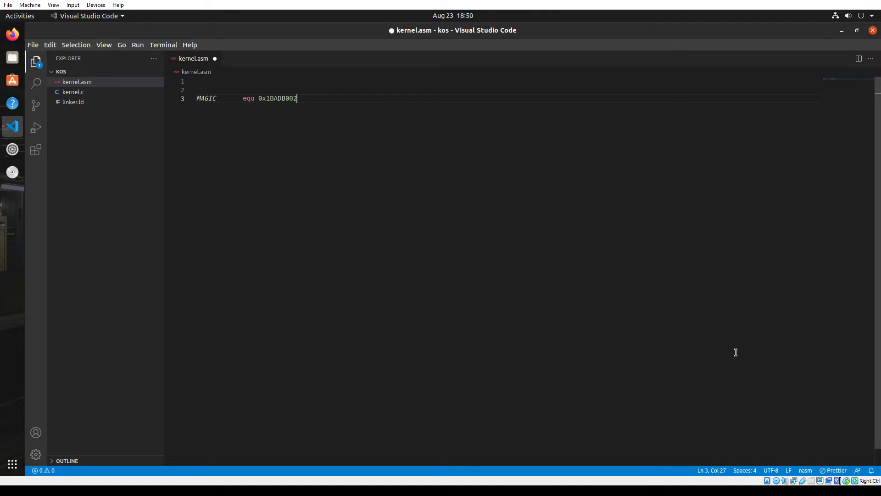
{"action": "key", "text": "Return"}
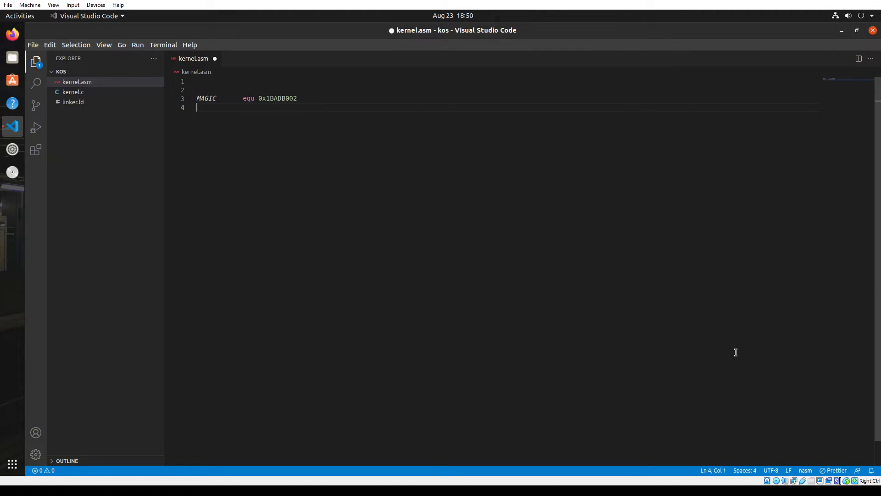
Step: Define MBALIGN equ 1 << 0 and MEMINFO equ 1 << 1
{"action": "type", "text": "MBALIGN"}
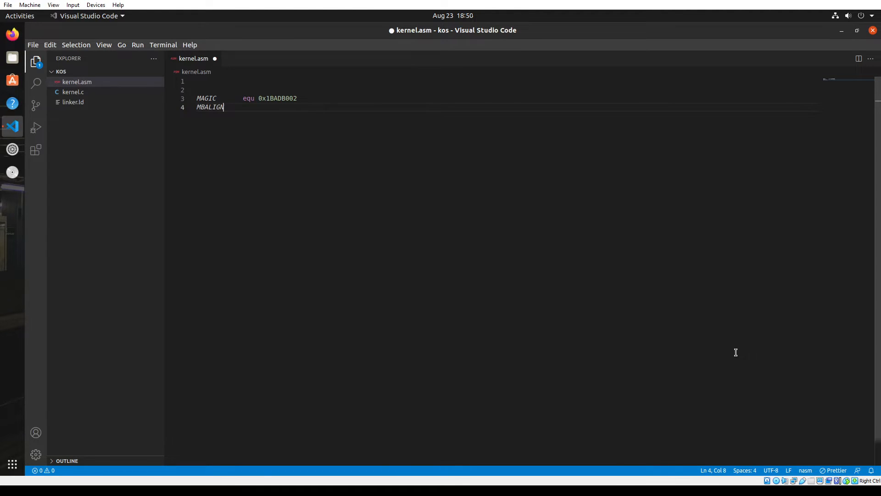
{"action": "type", "text": "eq"}
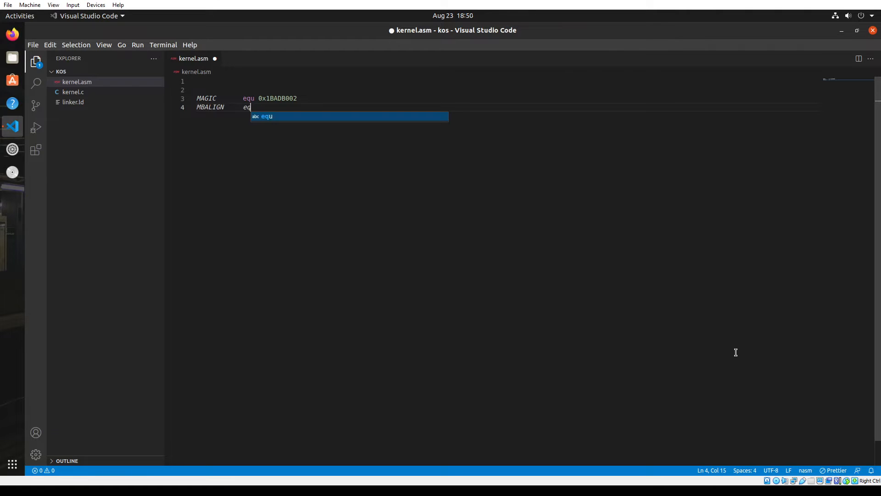
{"action": "type", "text": "qu 1"}
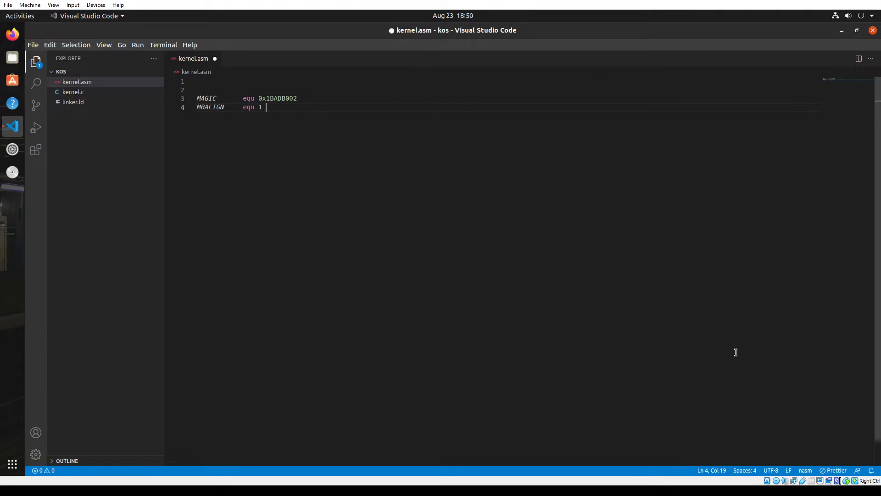
{"action": "type", "text": "<< 0"}
{"action": "type", "text": "MEMINF"}
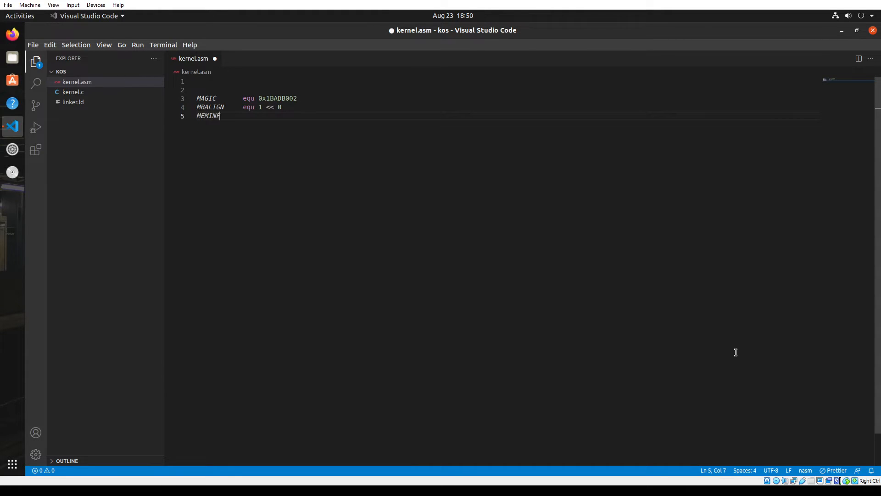
{"action": "type", "text": "O"}
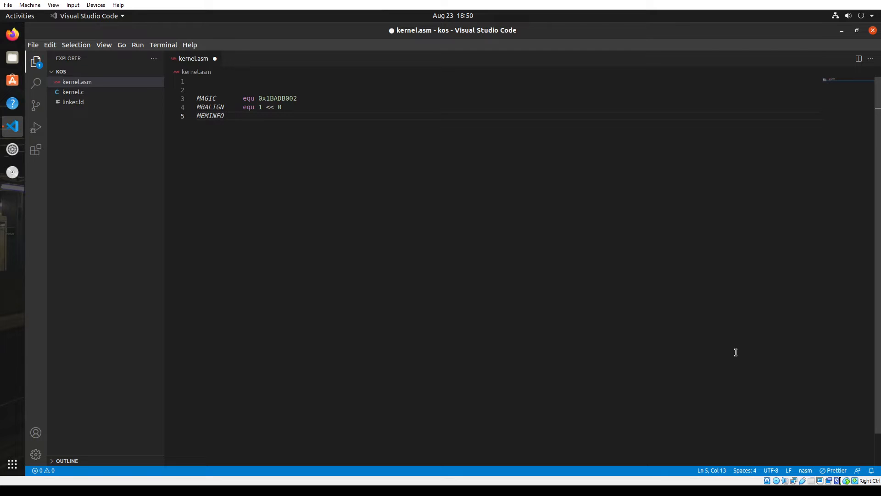
{"action": "type", "text": "equ"}
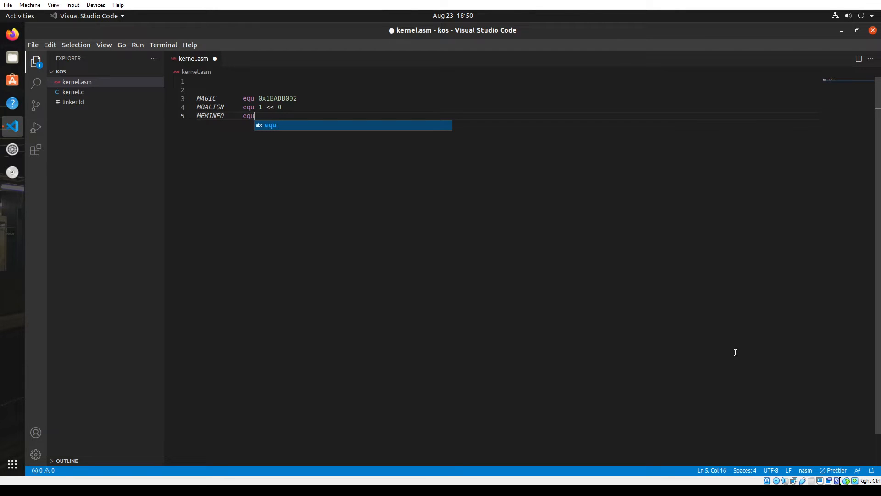
{"action": "type", "text": "1"}
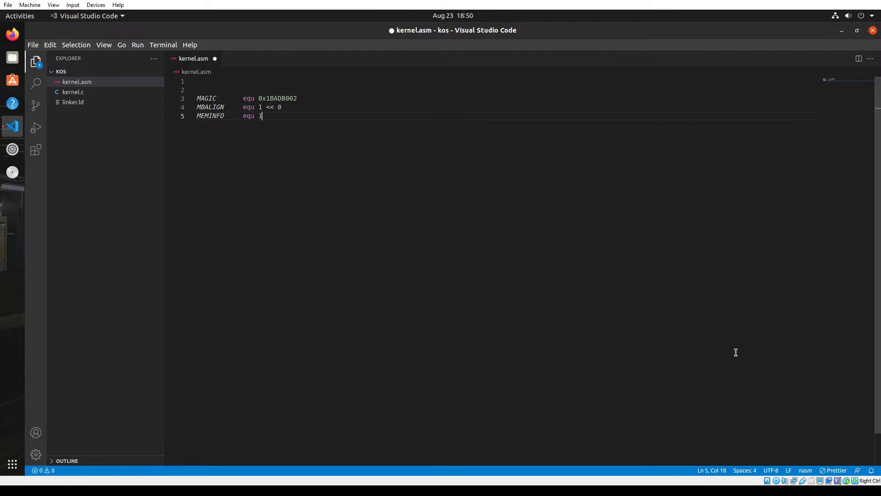
{"action": "type", "text": "<< 1"}
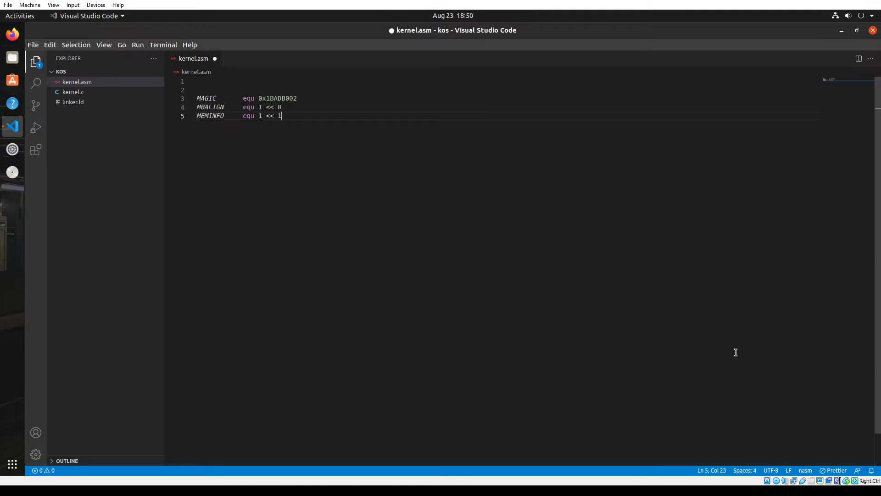
{"action": "key", "text": "Return"}
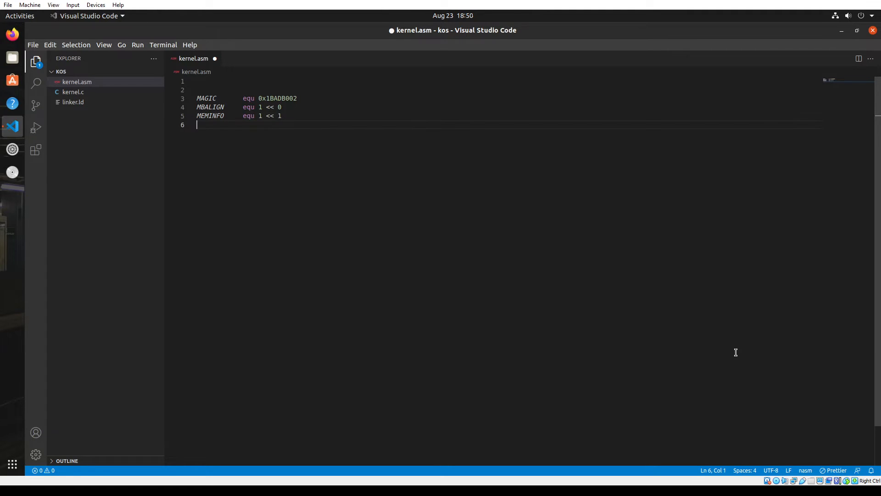
Step: Define FLAGS equ combining MBALIGN and MEMINFO
{"action": "type", "text": "FLA"}
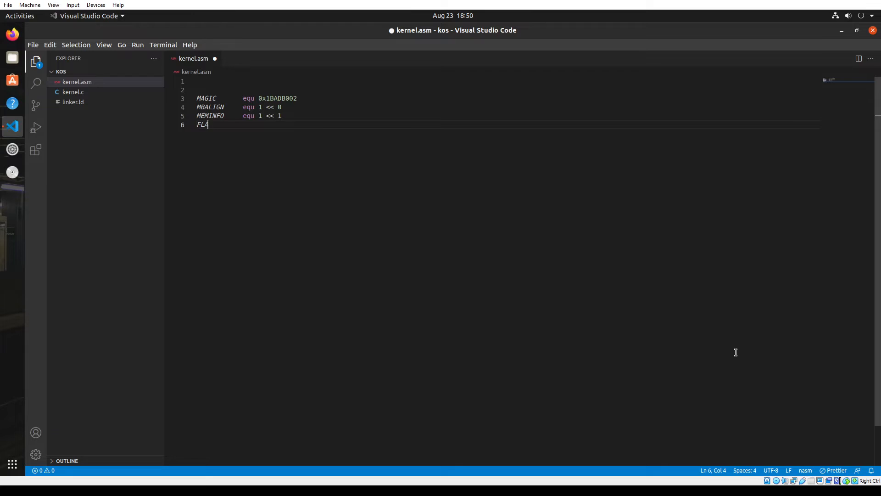
{"action": "type", "text": "G"}
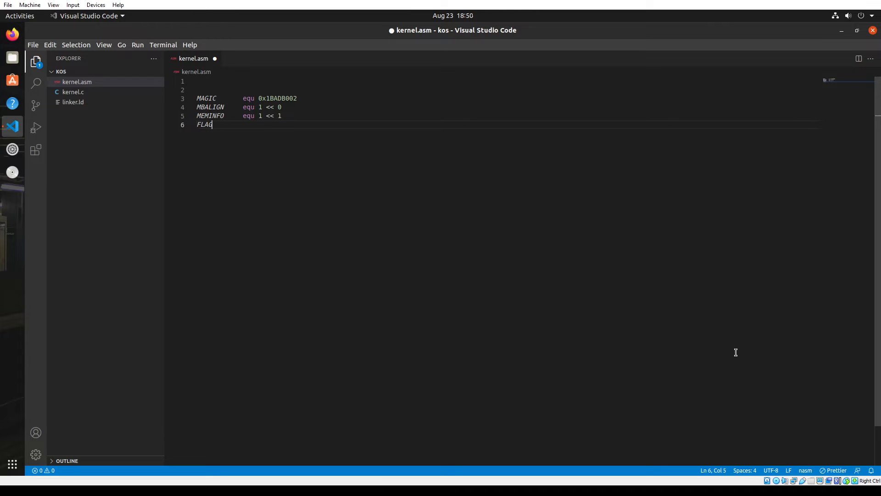
{"action": "type", "text": "S"}
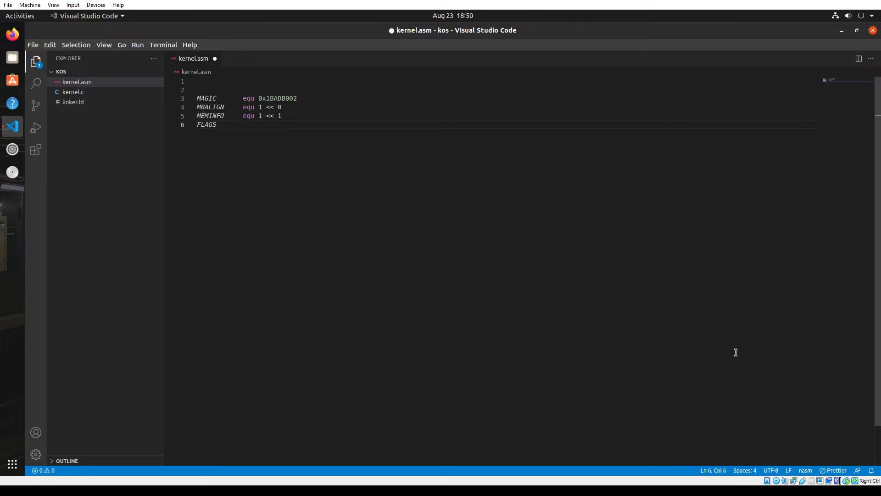
{"action": "type", "text": "equ"}
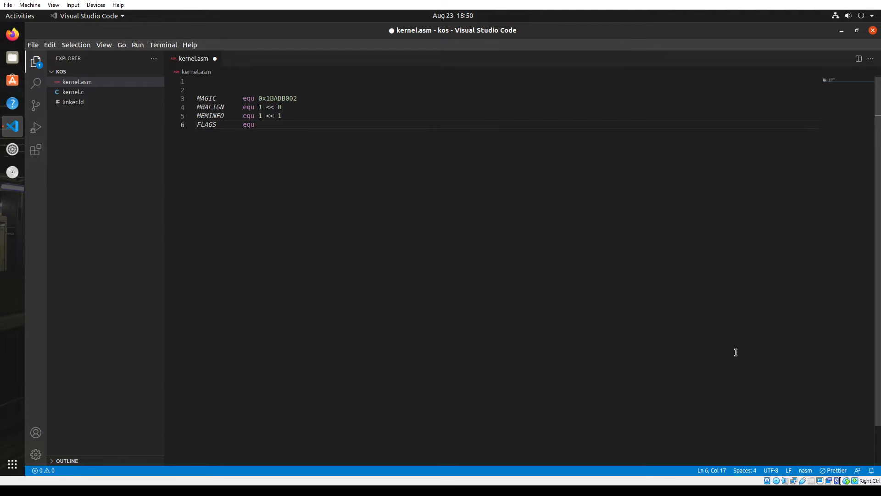
{"action": "type", "text": "MBALIGN |ME"}
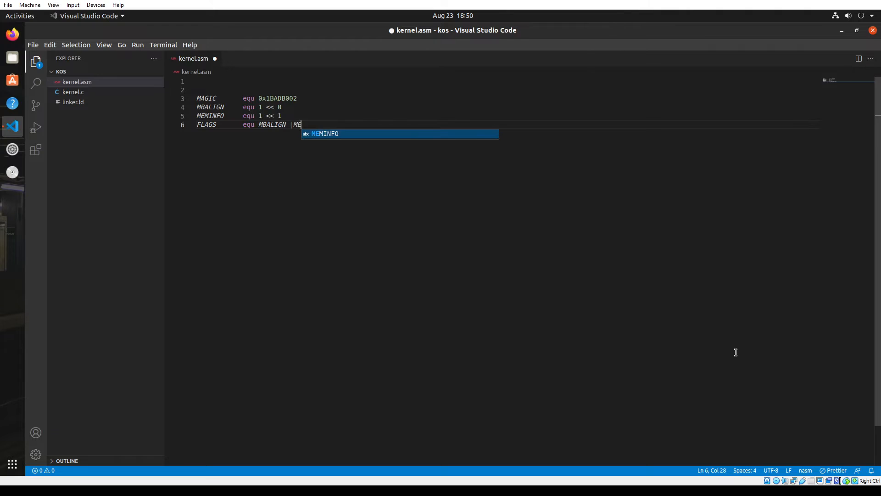
{"action": "key", "text": "Return"}
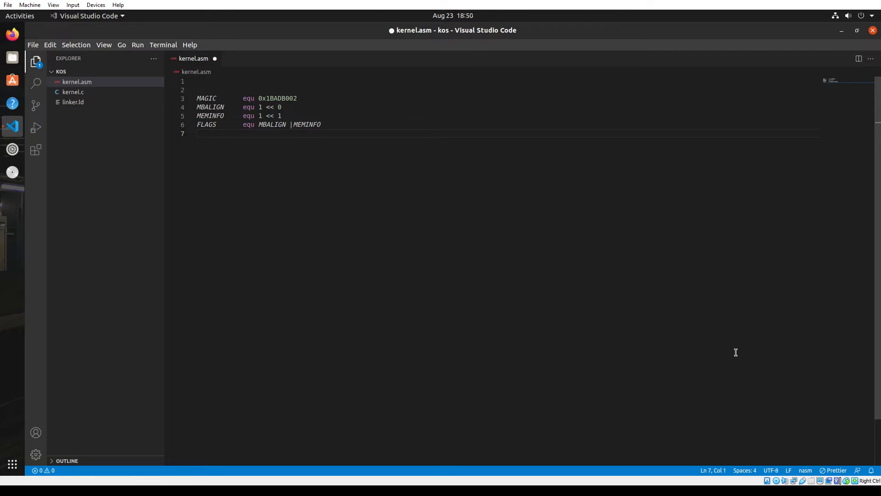
Step: Define CHECKSUM equ -(MAGIC + FLAGS)
{"action": "type", "text": "CHE"}
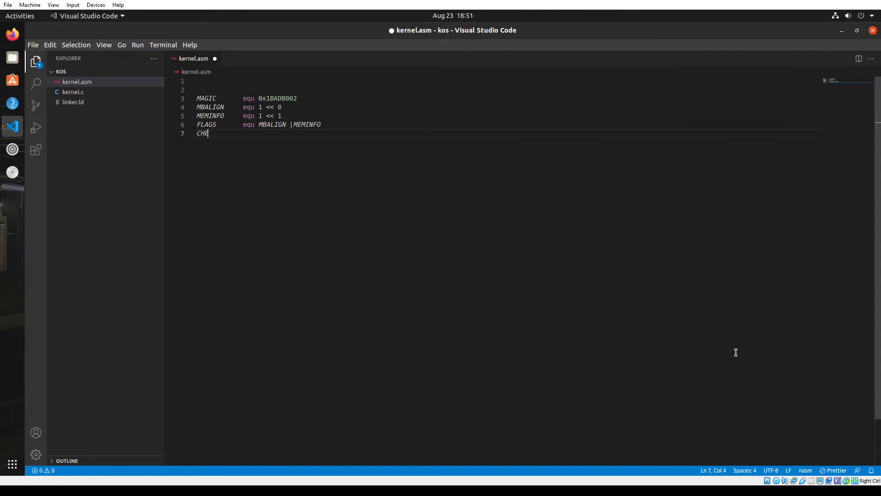
{"action": "type", "text": "CKSU"}
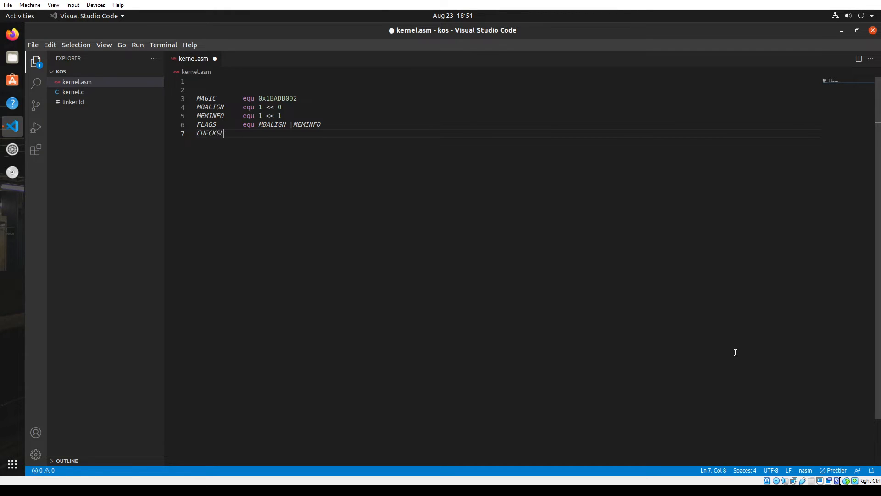
{"action": "type", "text": "UM"}
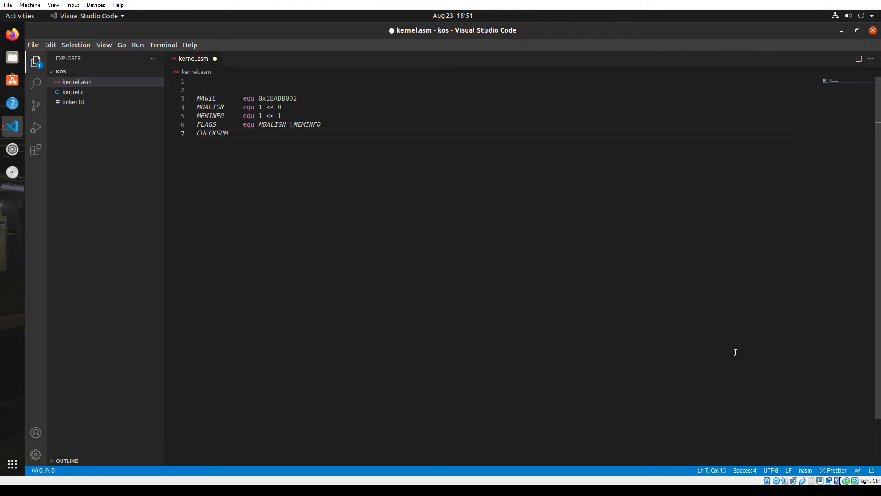
{"action": "type", "text": "equ -"}
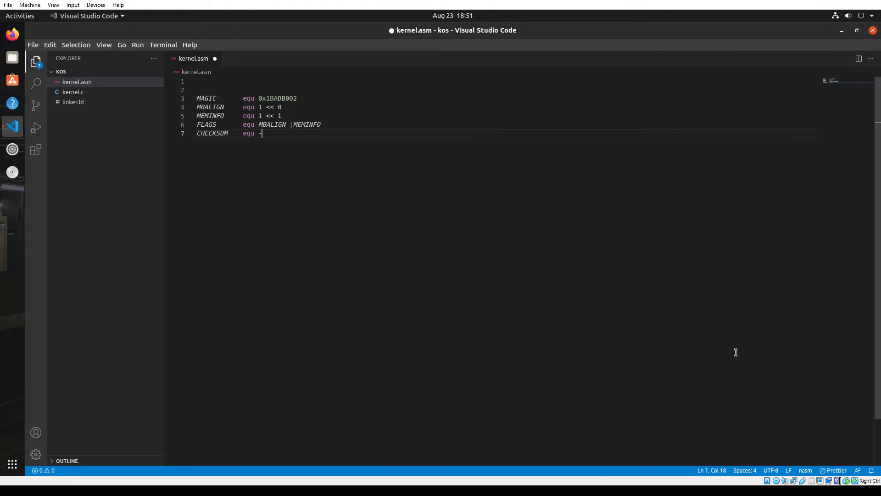
{"action": "type", "text": "("}
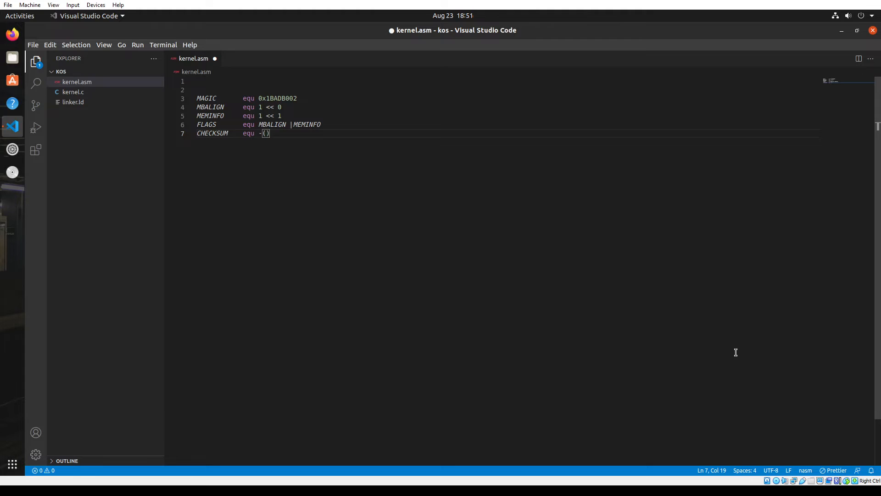
{"action": "type", "text": "MAGIC"}
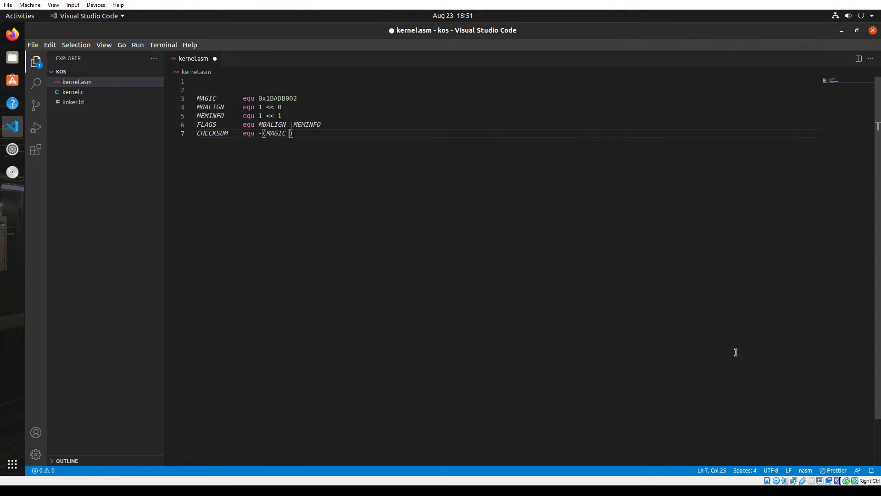
{"action": "type", "text": "+ fla"}
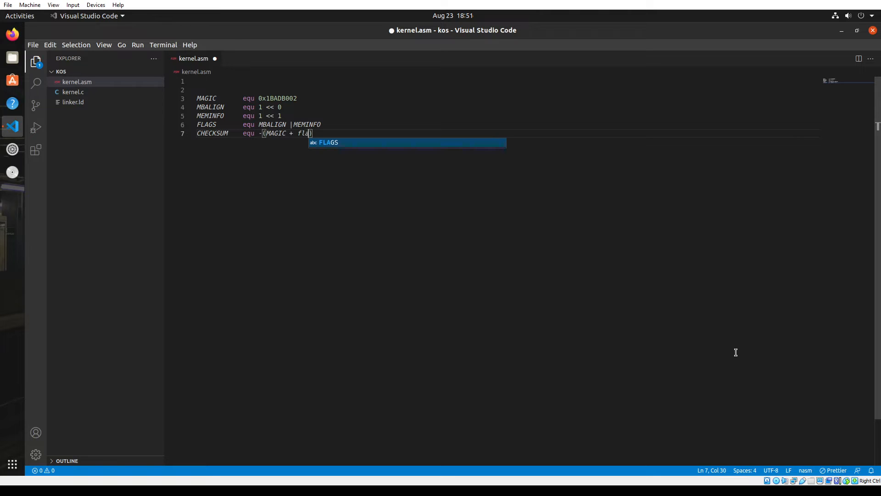
{"action": "key", "text": "Enter"}
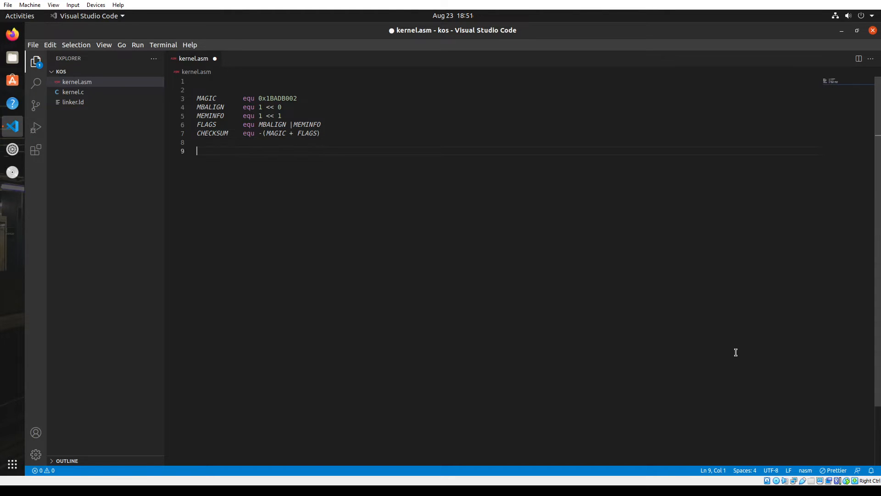
Step: Start section .multiboot with align 4
{"action": "key", "text": "Return"}
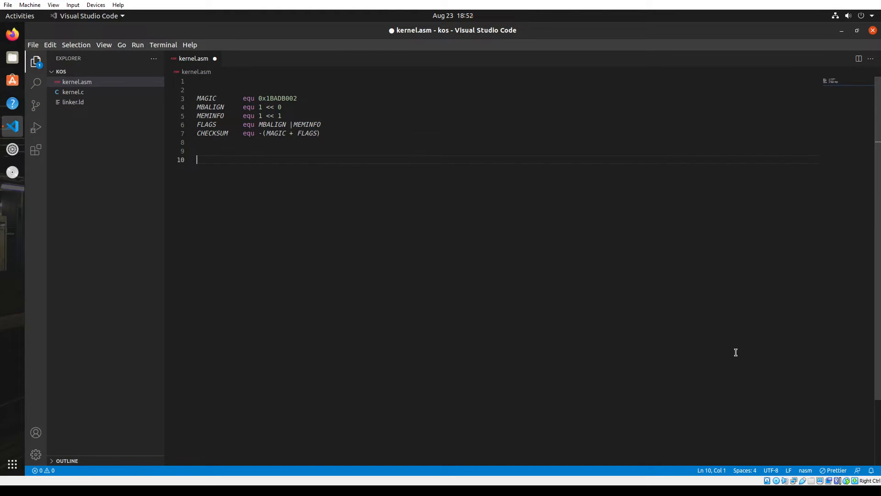
{"action": "type", "text": "section"}
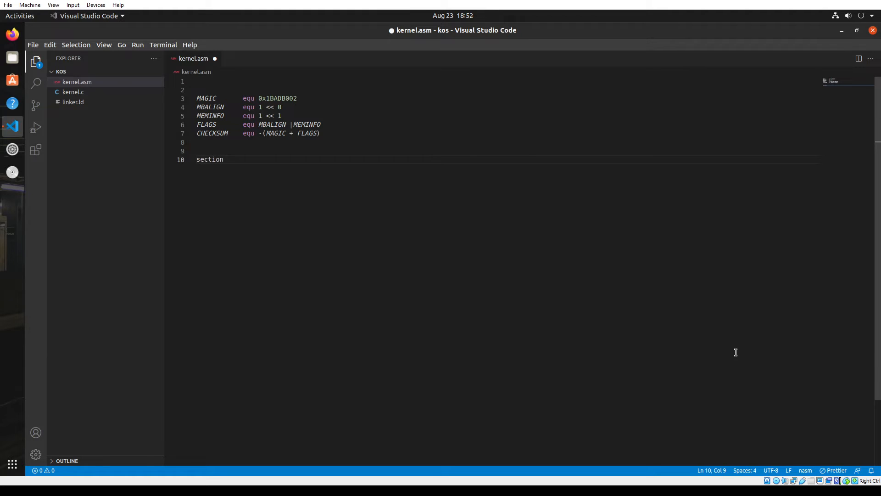
{"action": "type", "text": ".multi"}
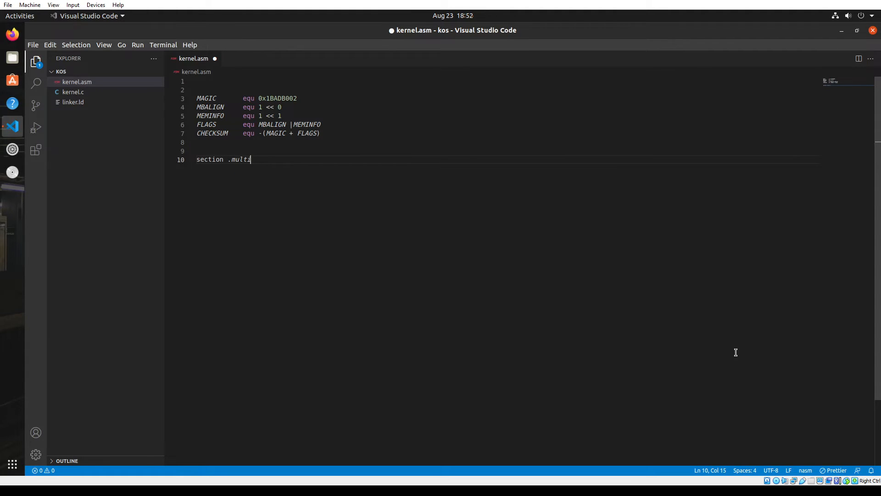
{"action": "type", "text": "boot"}
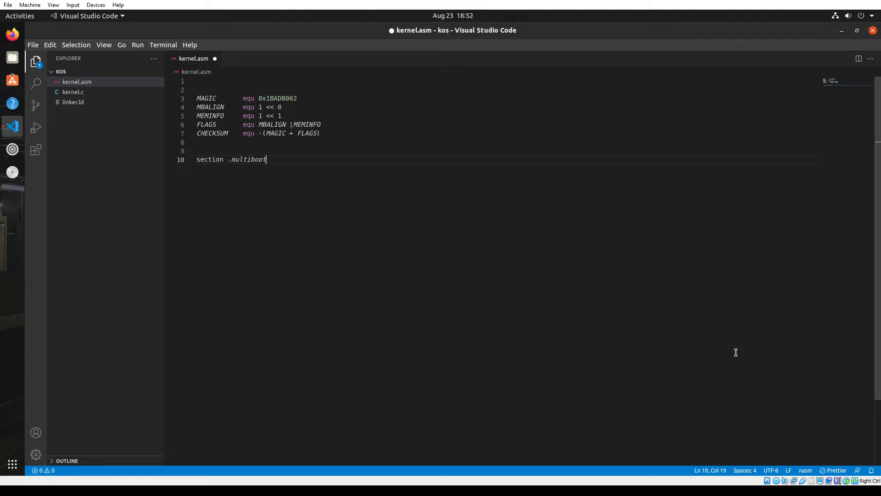
{"action": "key", "text": "Return"}
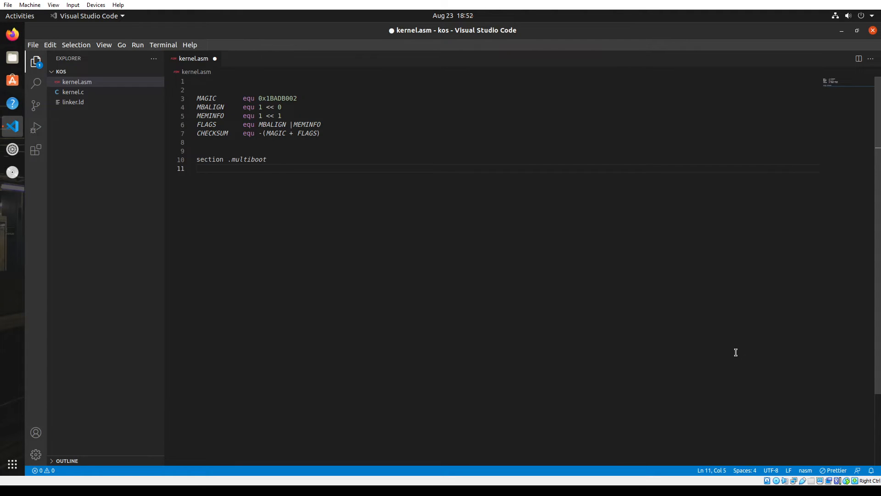
{"action": "type", "text": "align"}
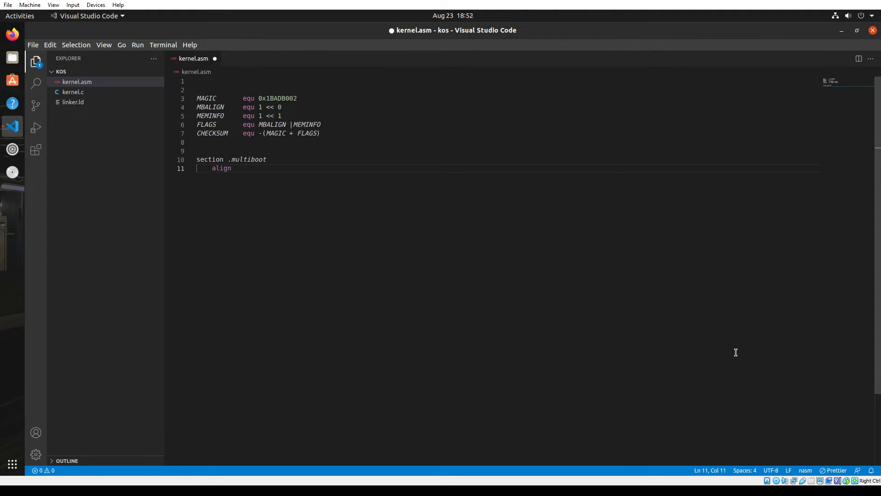
{"action": "type", "text": "4"}
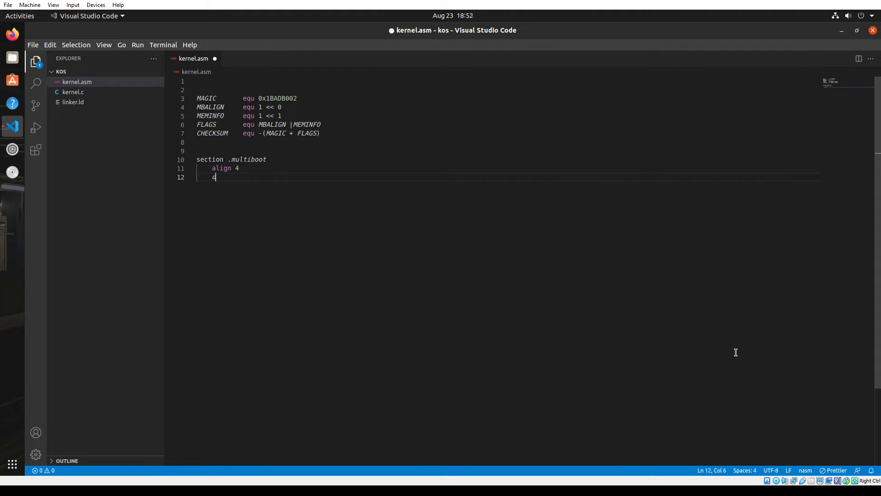
Step: Emit dd MAGIC, dd FLAGS and dd CHECKSUM in the multiboot section
{"action": "type", "text": "d"}
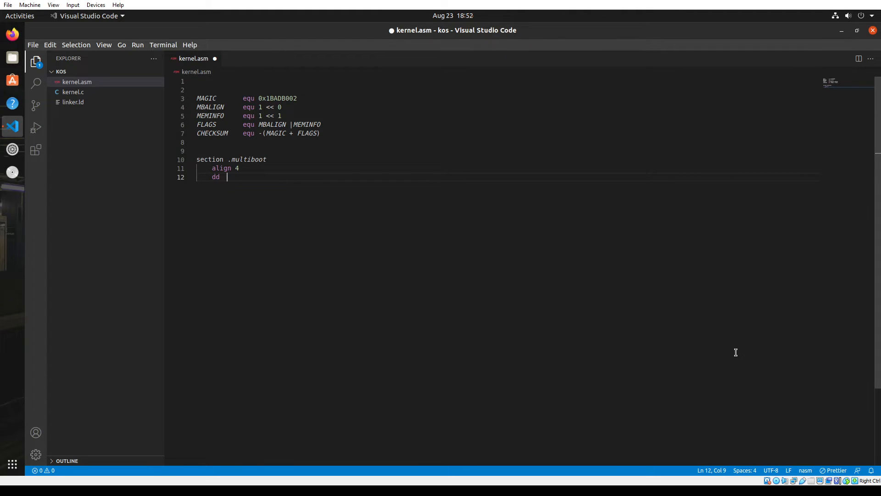
{"action": "type", "text": "MAGIC"}
{"action": "type", "text": "dd"}
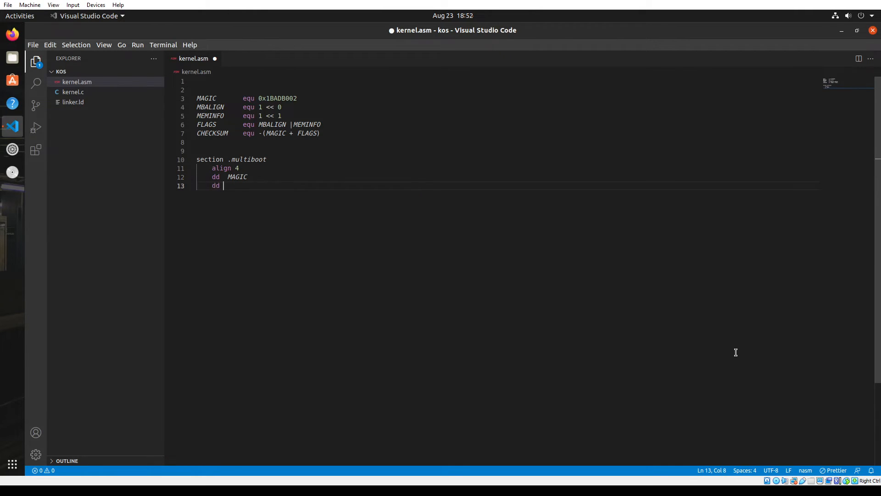
{"action": "type", "text": "FLAGS"}
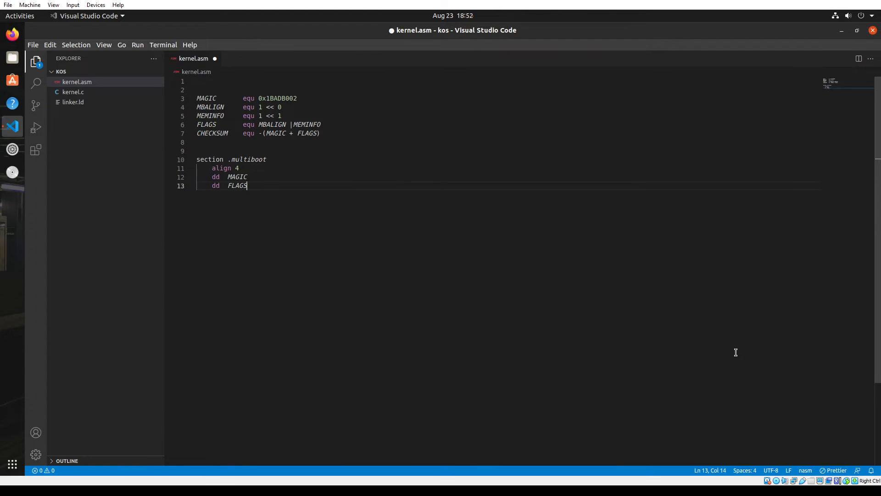
{"action": "key", "text": "Return"}
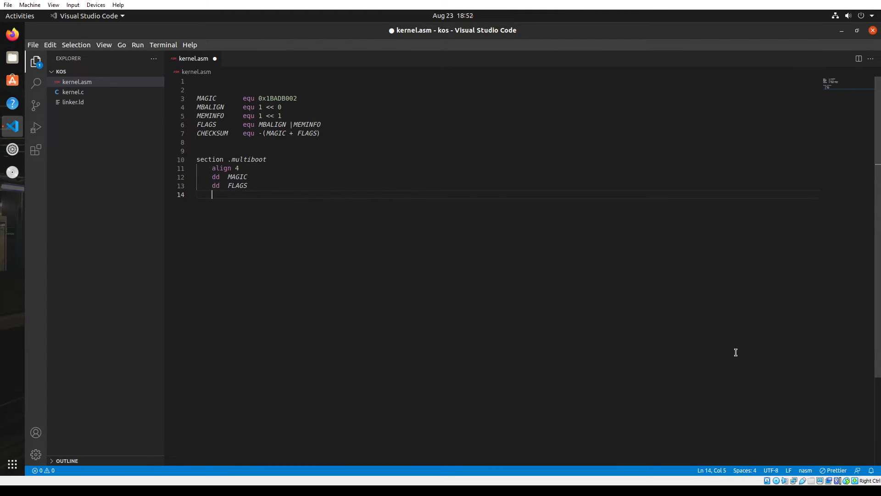
{"action": "type", "text": "dd"}
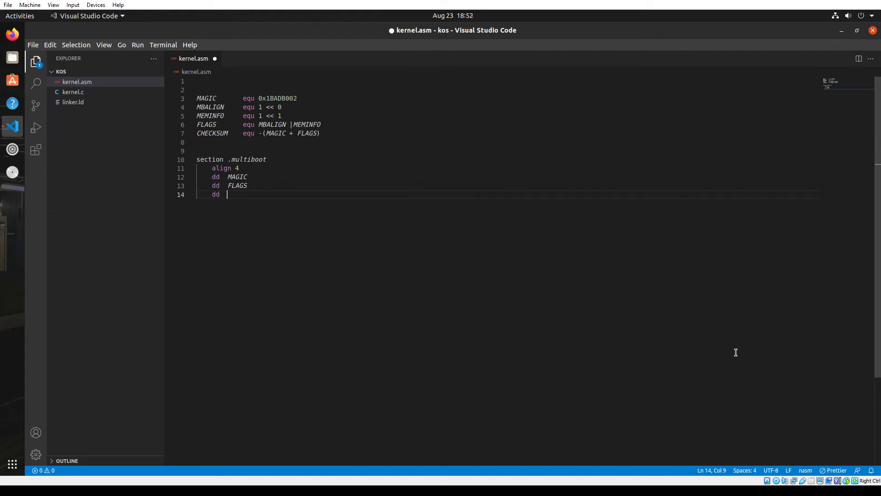
{"action": "type", "text": "CHECKSUM"}
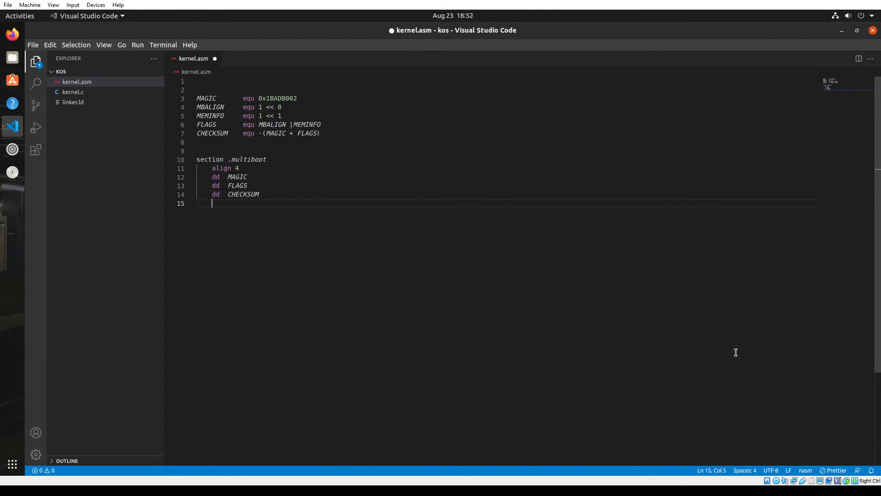
Step: Start section .bss with align 16
{"action": "key", "text": "Return"}
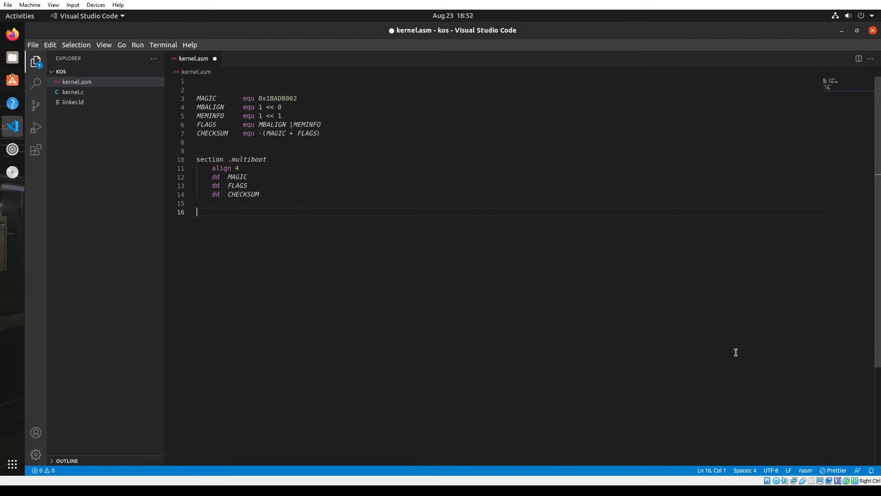
{"action": "type", "text": "section"}
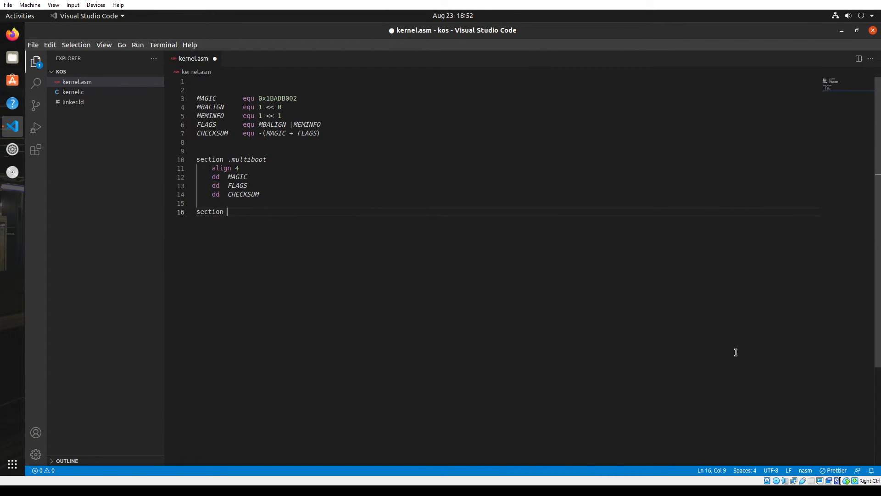
{"action": "type", "text": ".bss"}
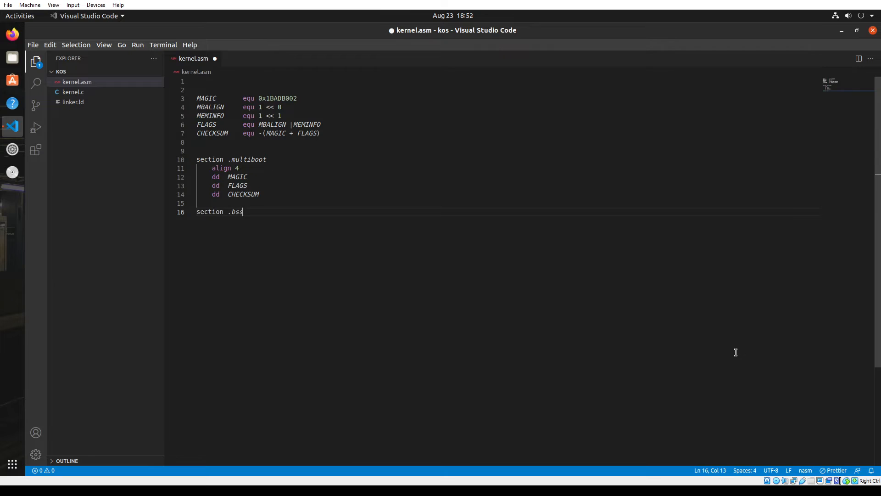
{"action": "key", "text": "Return"}
{"action": "type", "text": "align"}
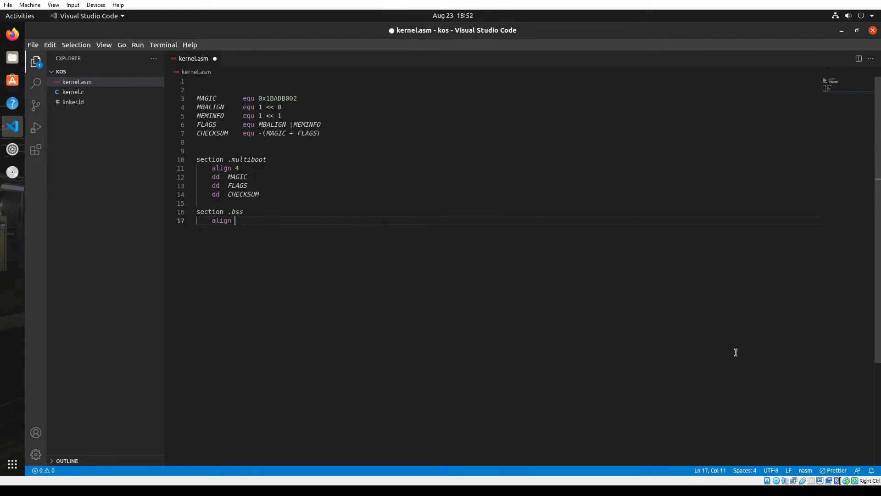
{"action": "type", "text": "16"}
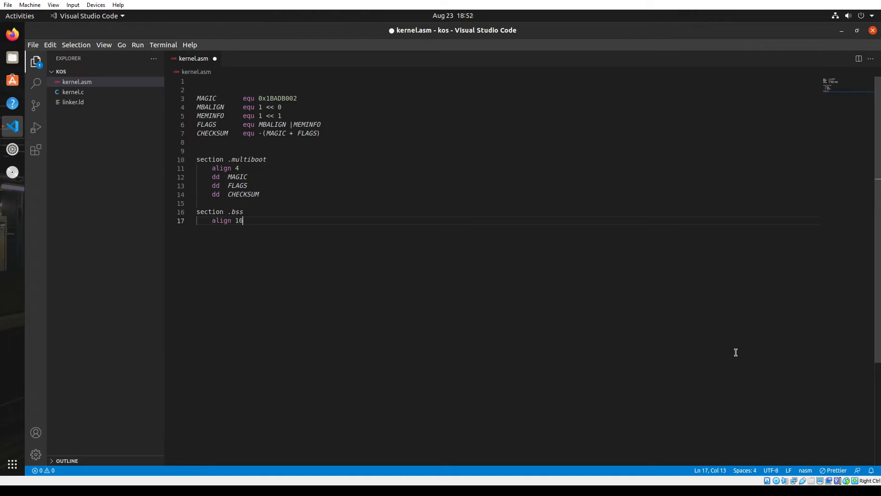
{"action": "key", "text": "Return"}
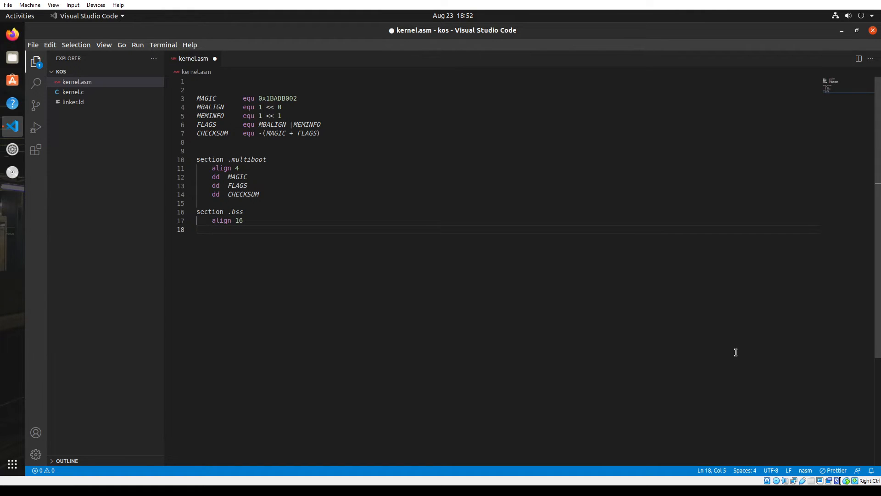
Step: Add stack_bottom: reserving resb 4096 bytes, followed by a stack_top label
{"action": "type", "text": "sta"}
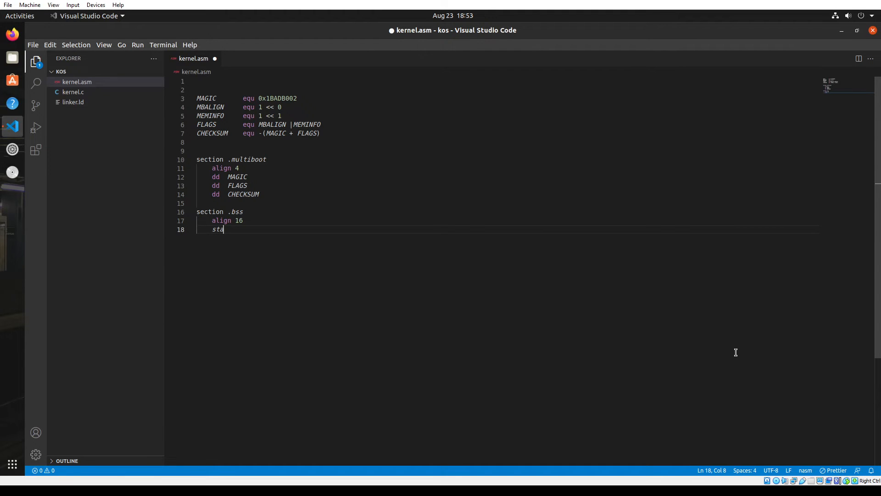
{"action": "type", "text": "ck"}
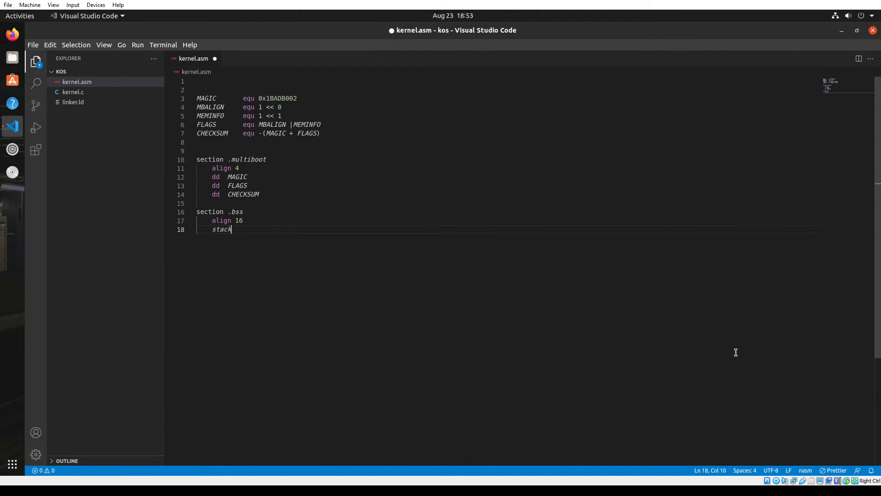
{"action": "type", "text": "_b"}
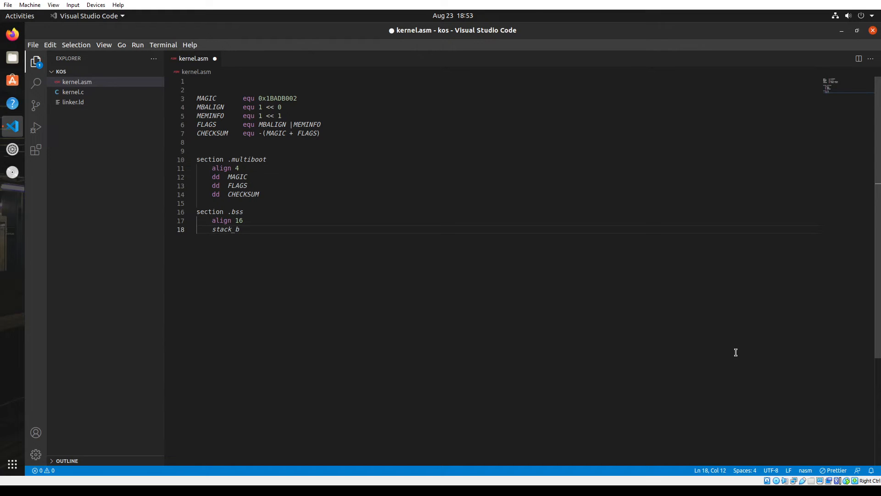
{"action": "type", "text": "ottom:"}
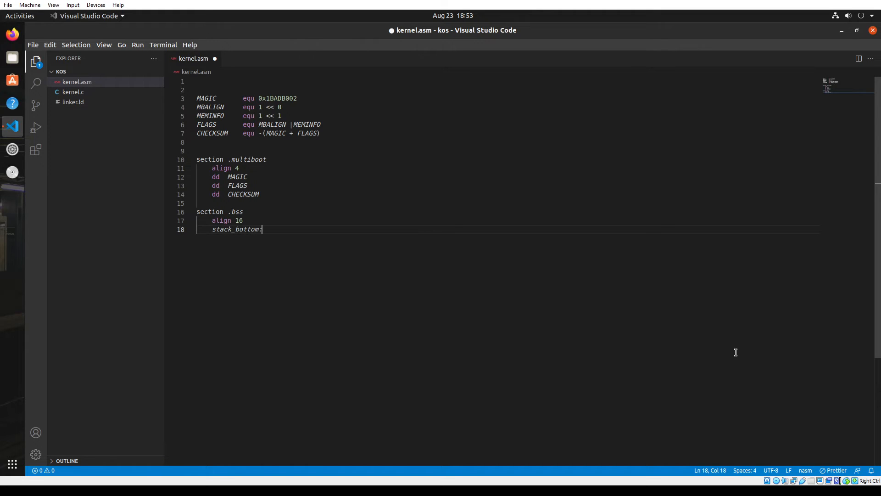
{"action": "key", "text": "Return"}
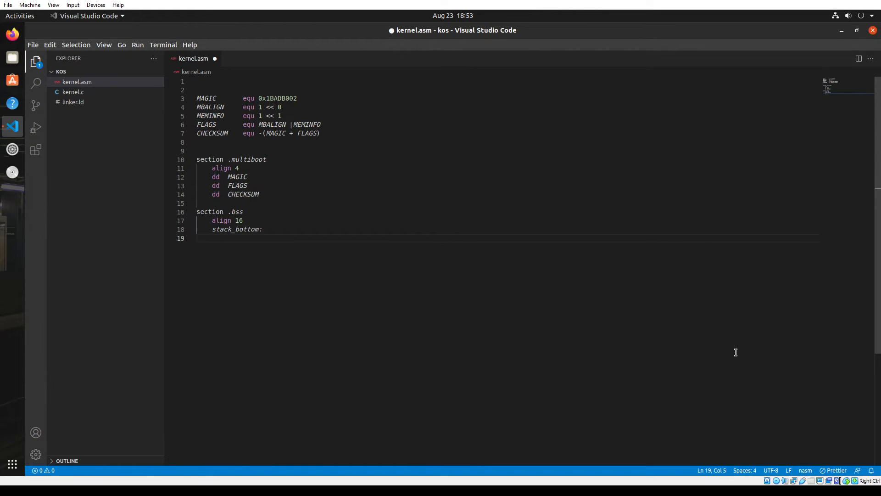
{"action": "type", "text": "re"}
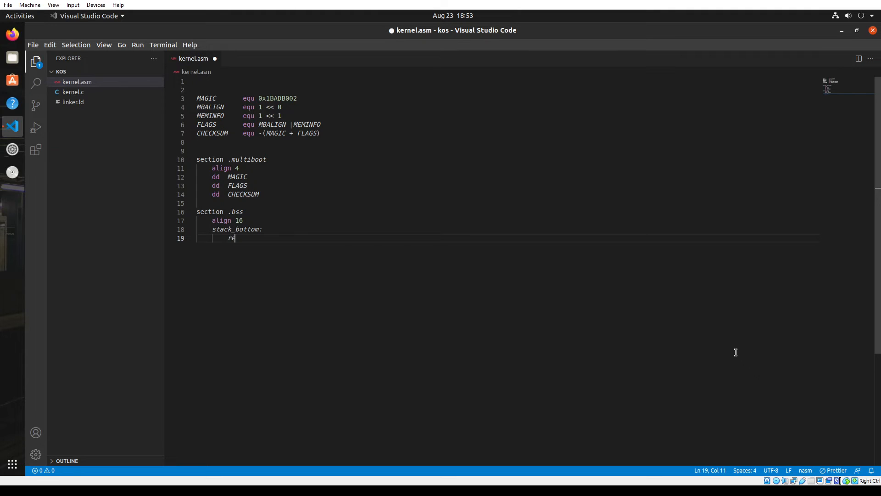
{"action": "type", "text": "sb"}
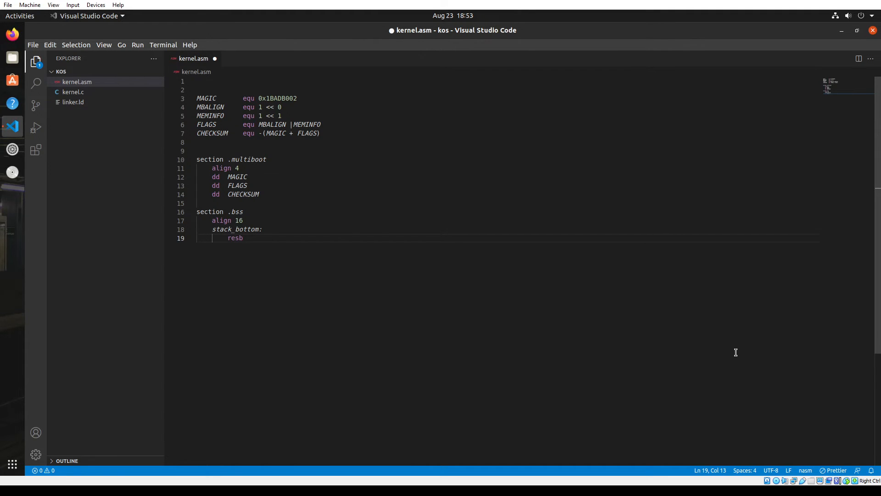
{"action": "type", "text": "40"}
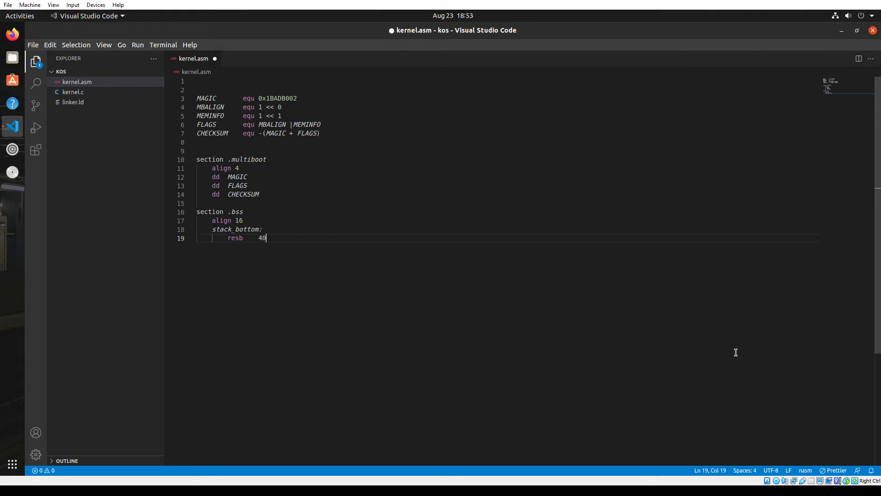
{"action": "type", "text": "96"}
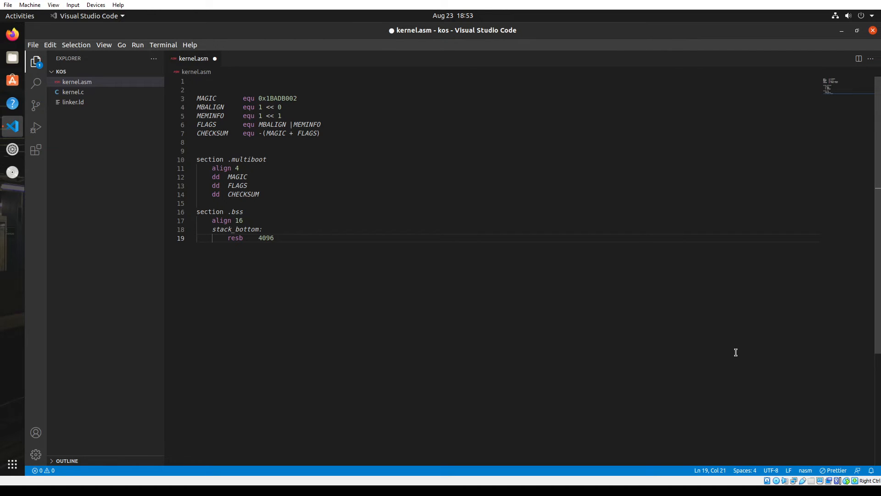
{"action": "key", "text": "Return"}
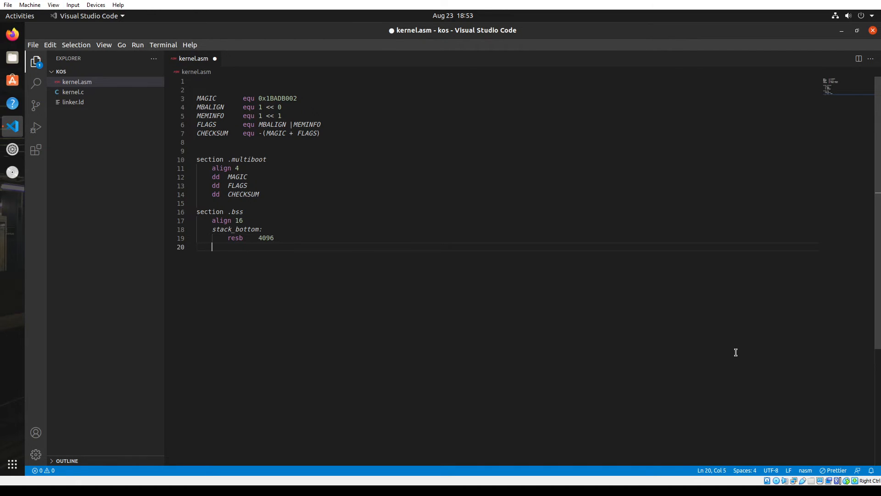
{"action": "type", "text": "stack_top:"}
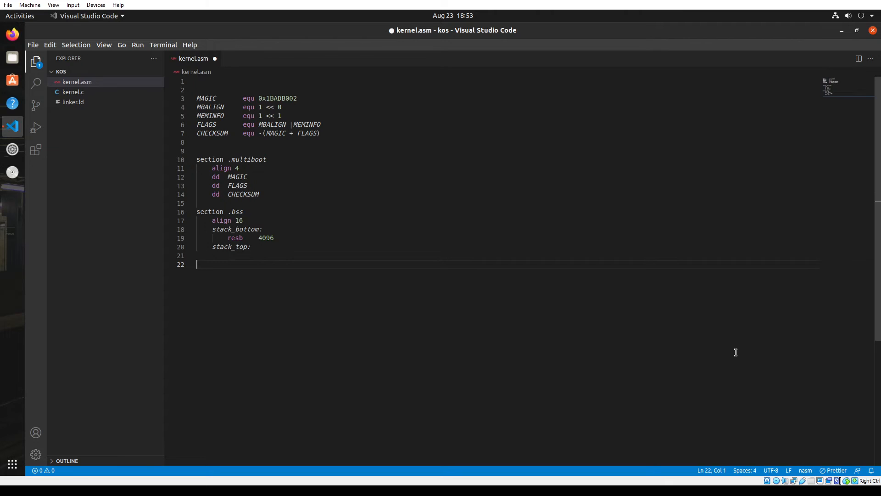
Step: Add section .text containing a start: label, with a blank line above the section
{"action": "type", "text": "section"}
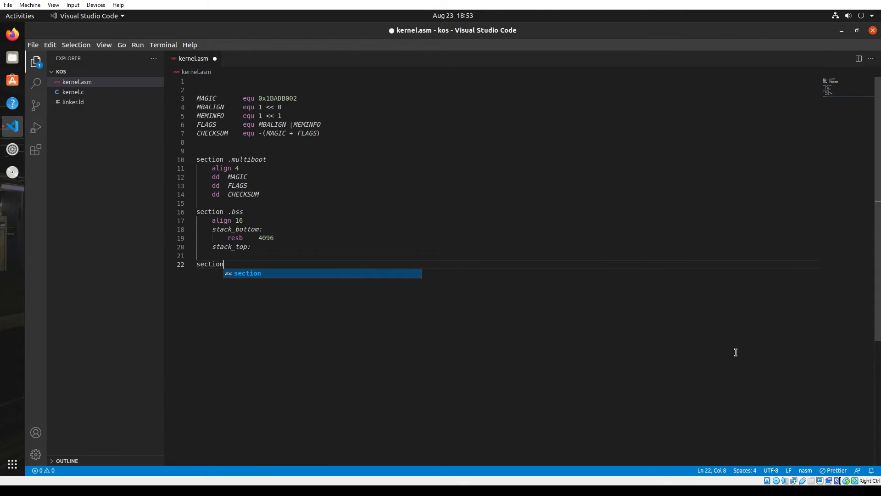
{"action": "type", "text": ".tex"}
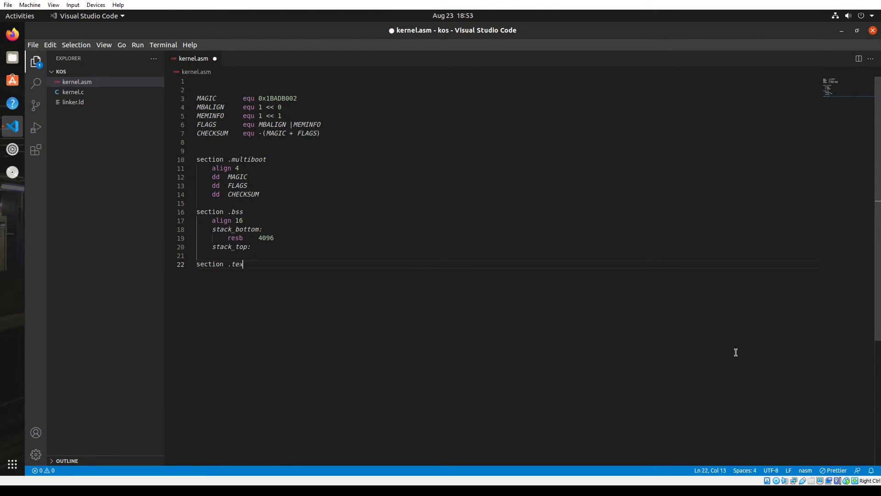
{"action": "key", "text": "Return"}
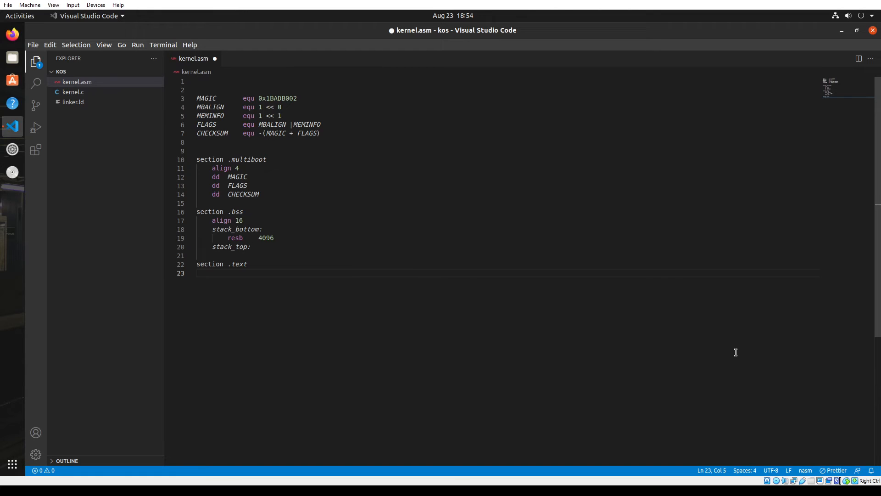
{"action": "type", "text": "start"}
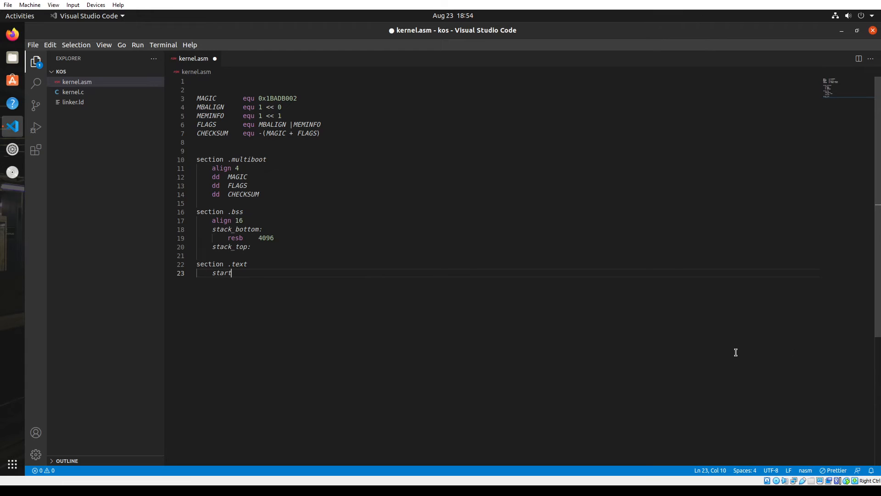
{"action": "type", "text": ":"}
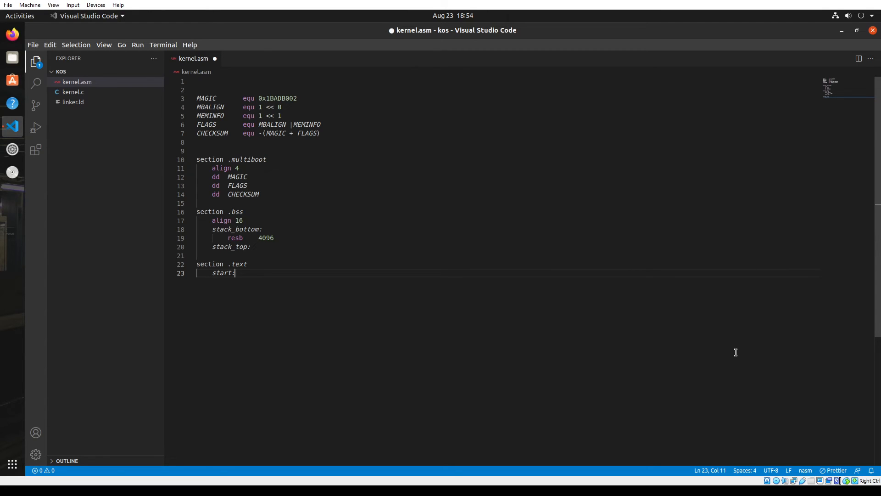
{"action": "key", "text": "Return"}
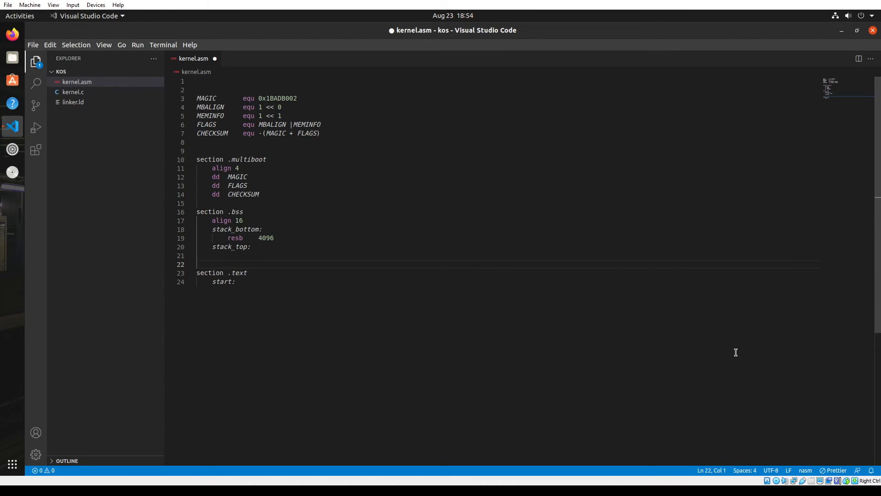
Step: Declare global start, then under start: mov $stack_top, %esp and call kmain
{"action": "type", "text": "global start"}
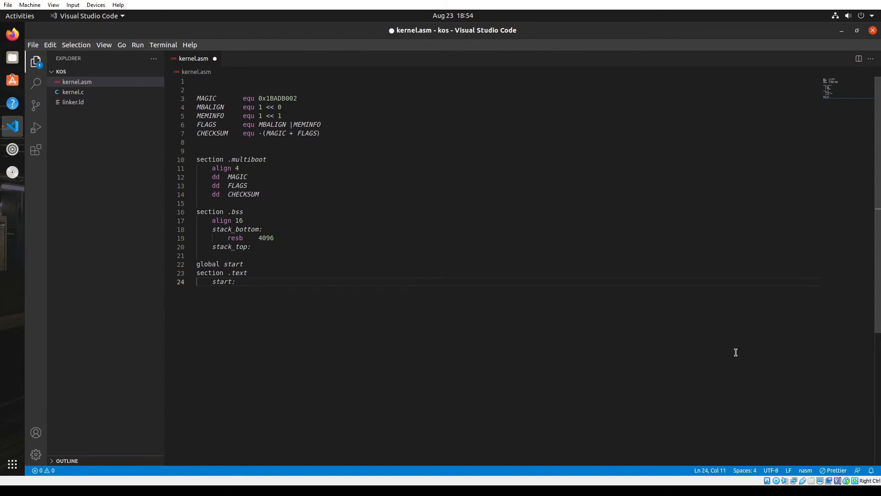
{"action": "key", "text": "Return"}
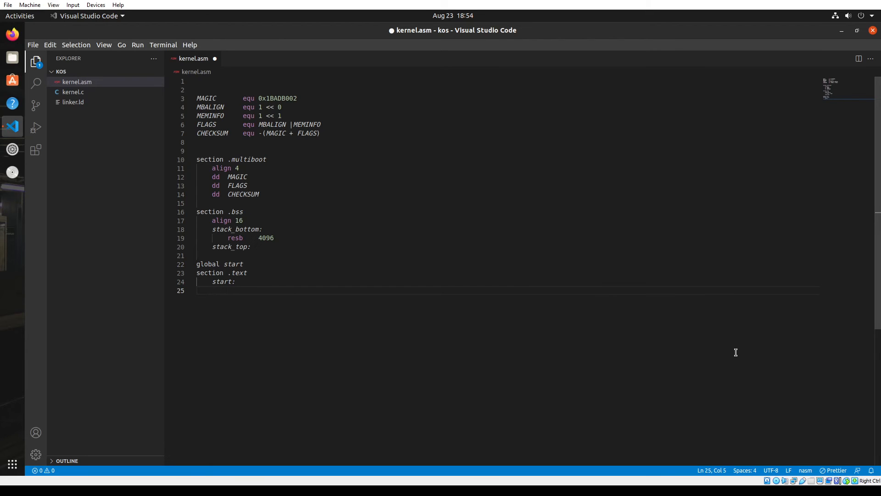
{"action": "type", "text": "mov"}
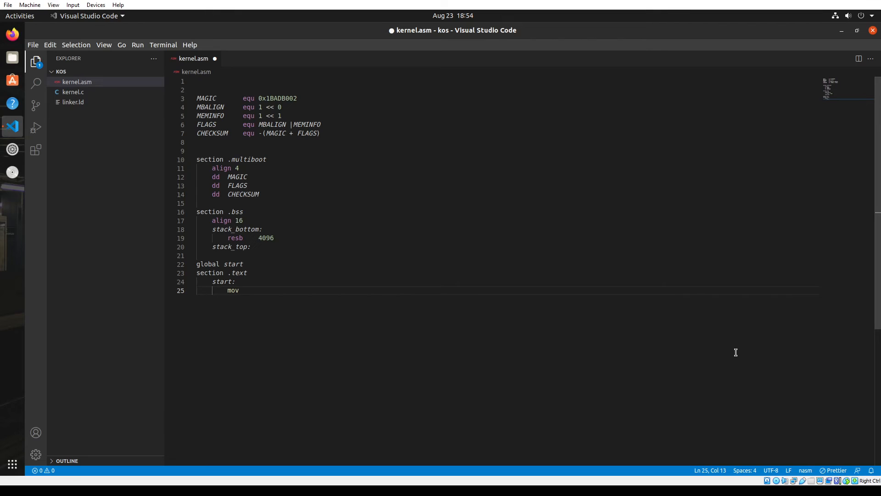
{"action": "type", "text": "$stack_top"}
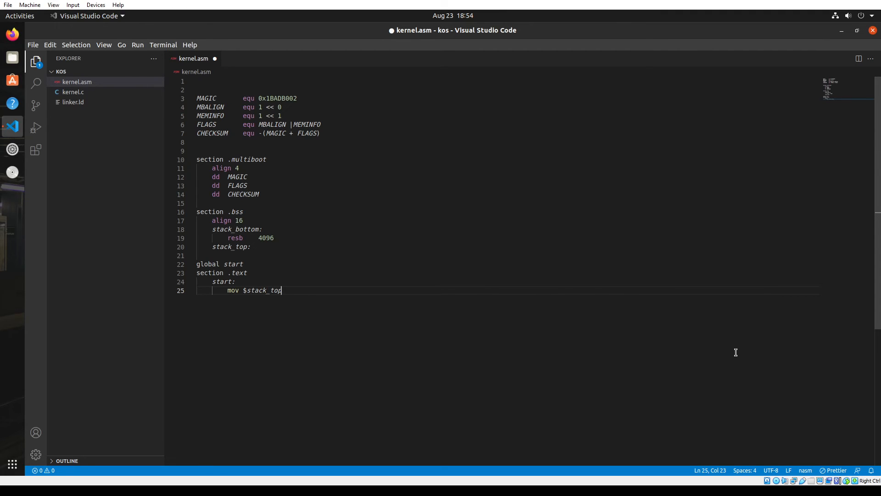
{"action": "type", "text": ", %esp"}
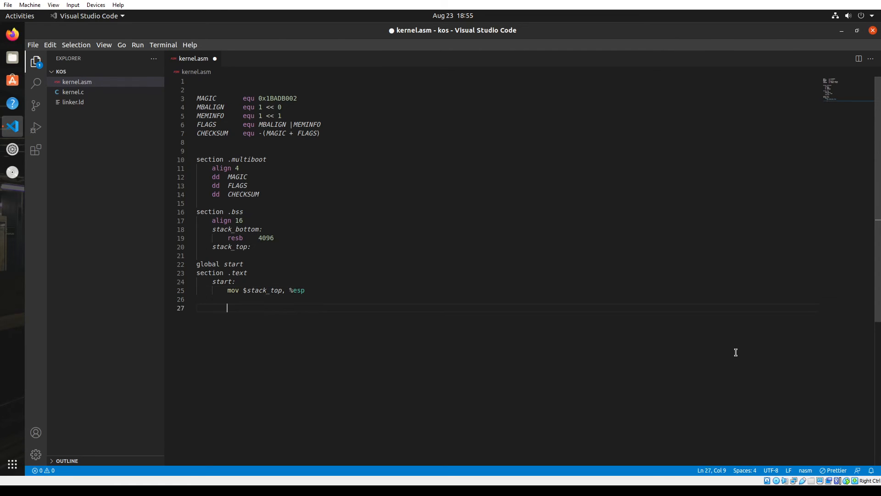
{"action": "type", "text": "call"}
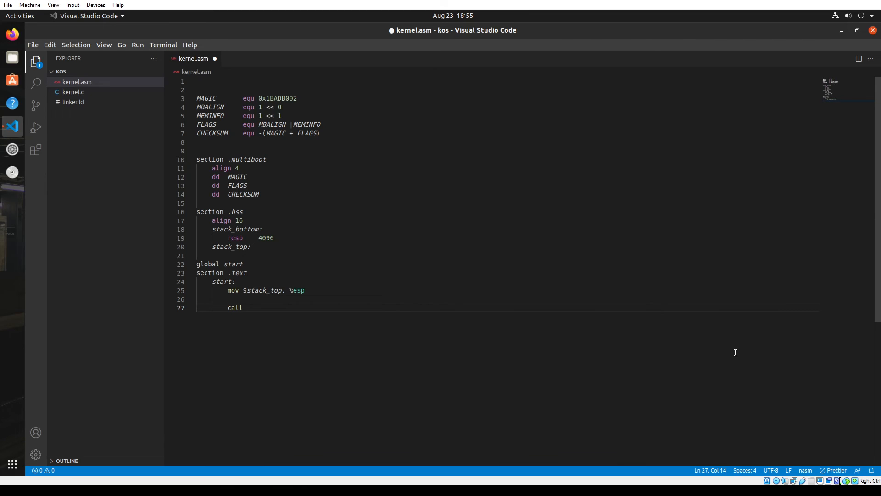
{"action": "type", "text": "kmain"}
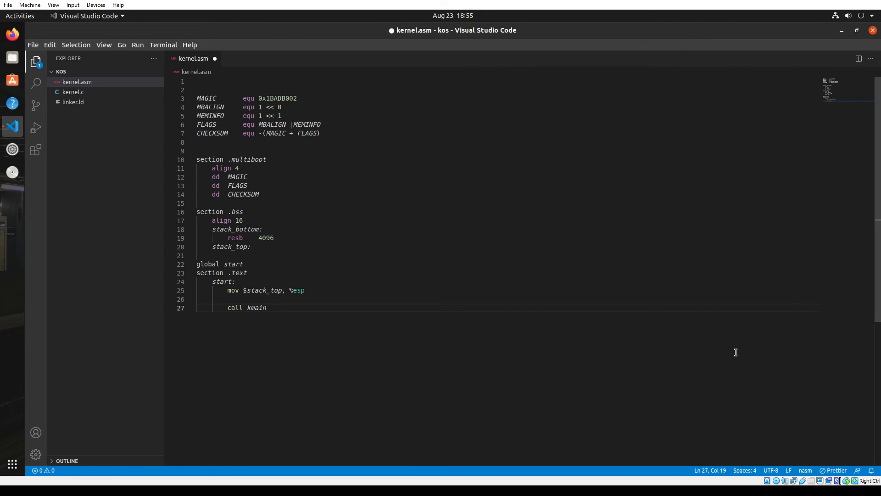
Step: Insert 'extern kmain' on a new line after global start
{"action": "left_click", "coordinate": [247, 272]}
{"action": "type", "text": "ext"}
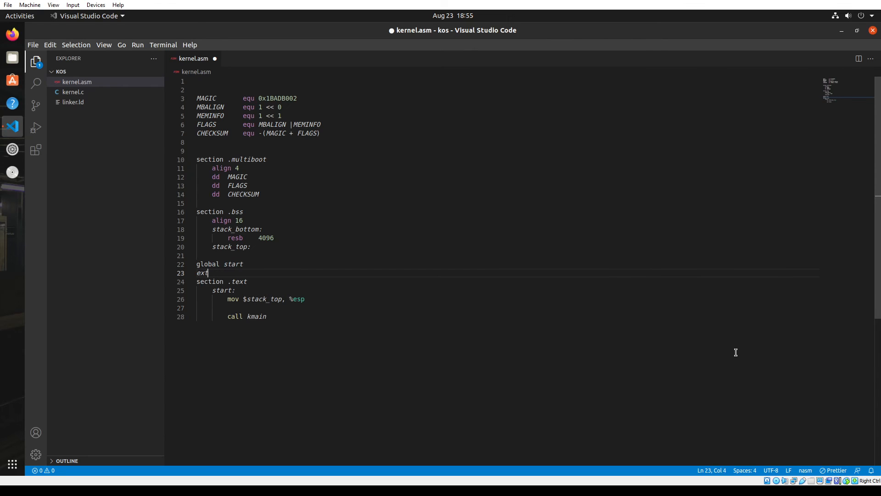
{"action": "type", "text": "ern"}
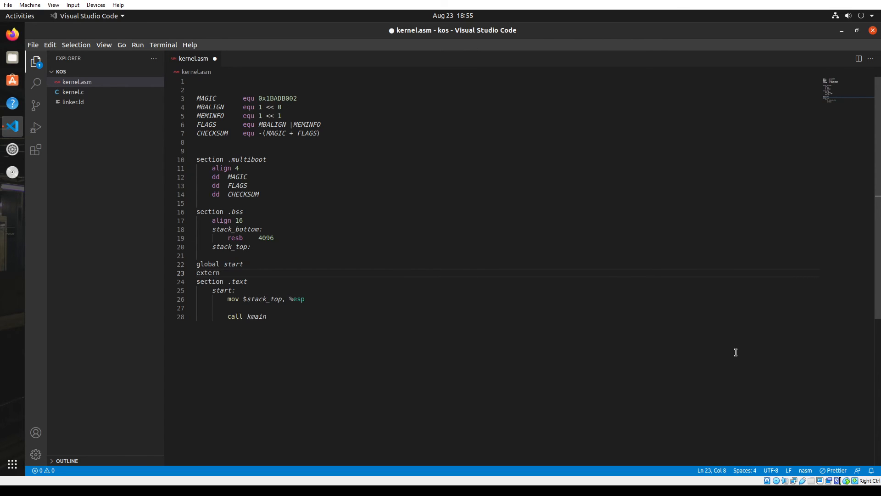
{"action": "type", "text": "kmain"}
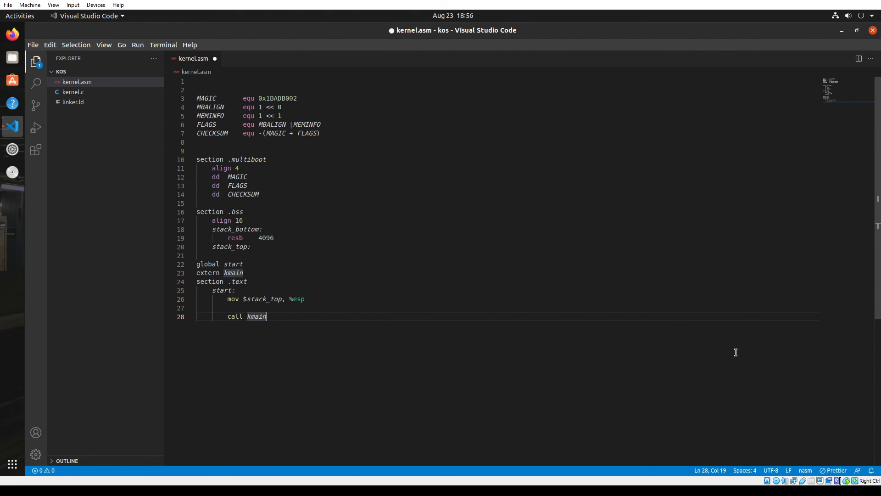
Step: Add a hang: loop with cli, hlt and jmp hang after call kmain, then save kernel.asm
{"action": "key", "text": "Return"}
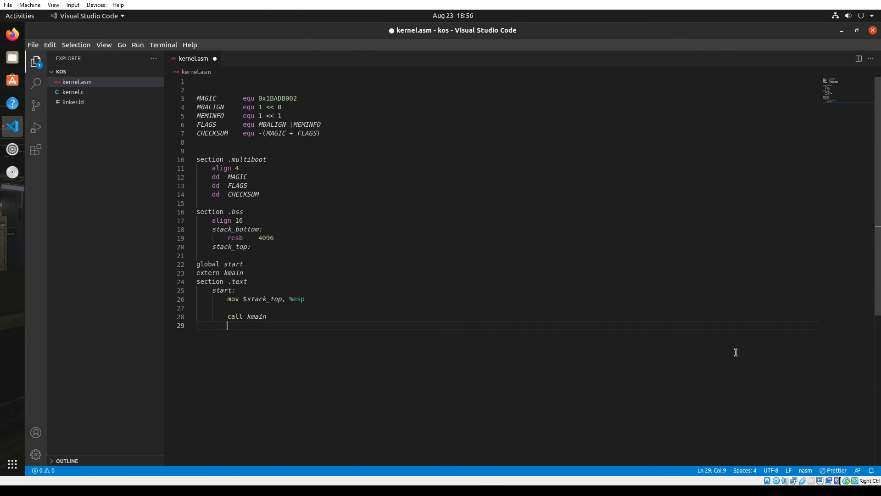
{"action": "key", "text": "Return"}
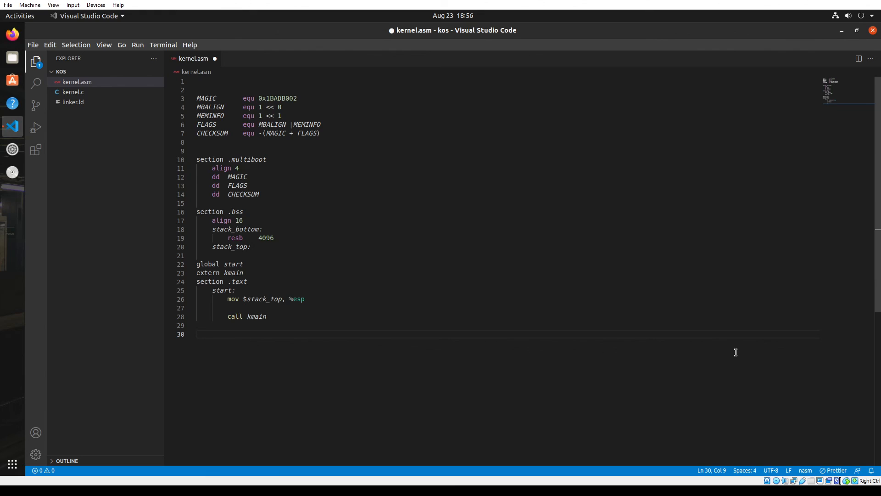
{"action": "type", "text": "hang:"}
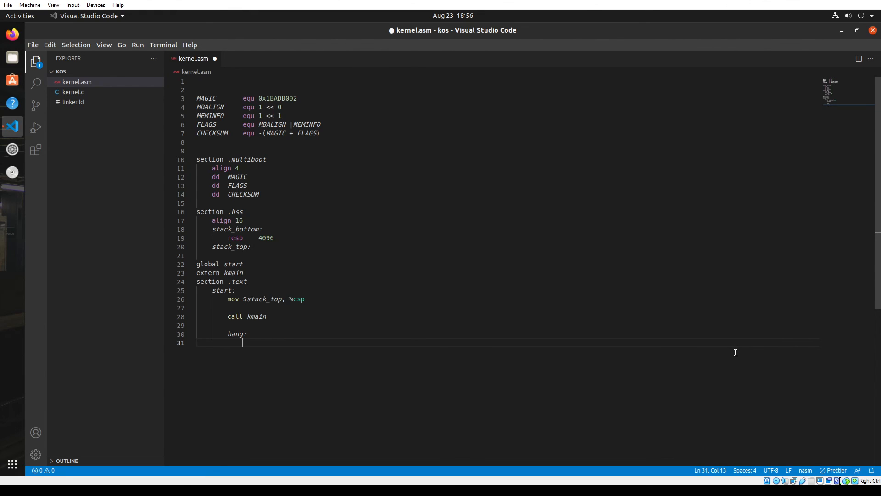
{"action": "type", "text": "cli"}
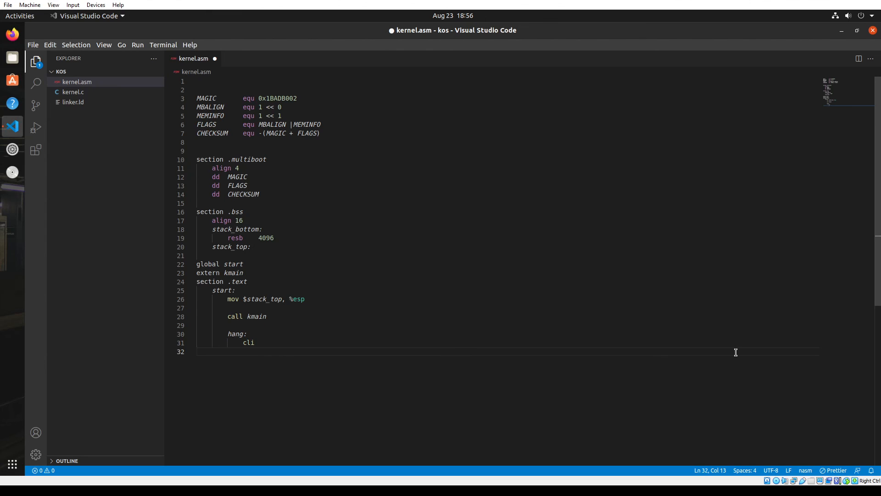
{"action": "type", "text": "hlt"}
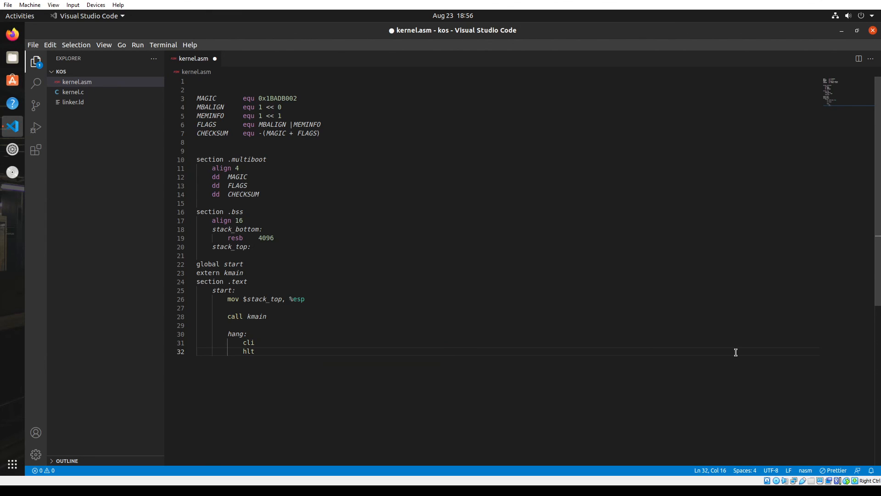
{"action": "key", "text": "Return"}
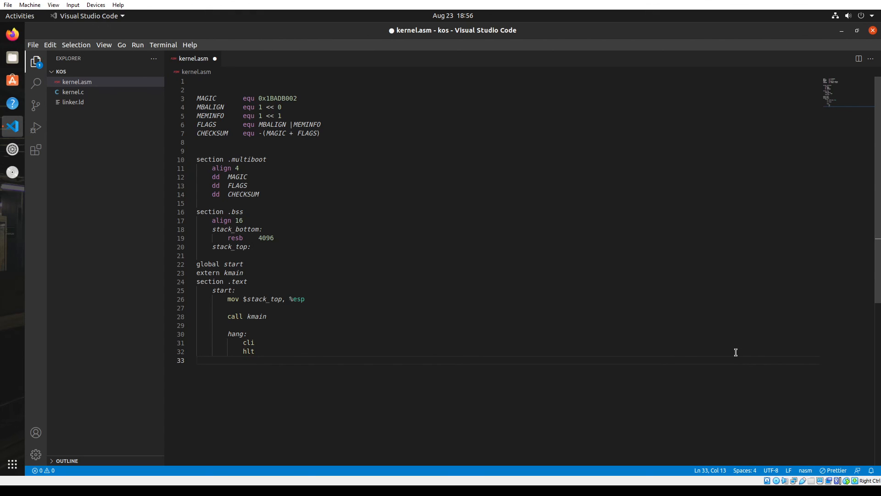
{"action": "type", "text": "jmp"}
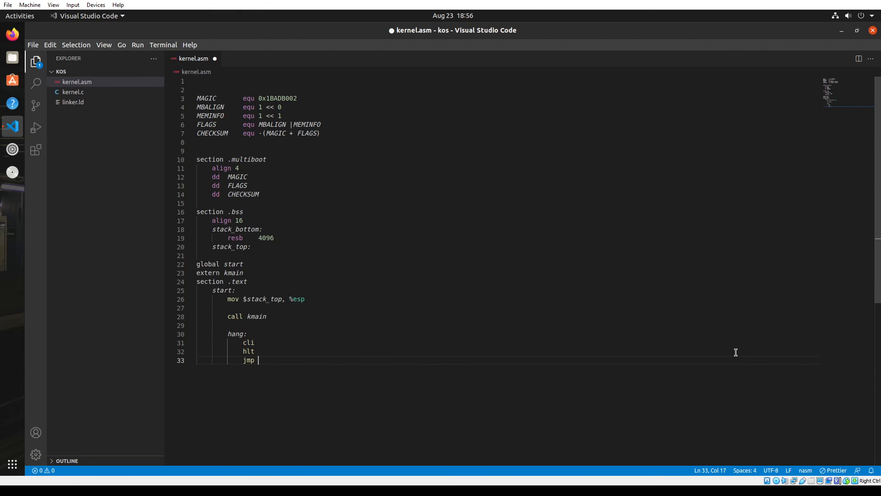
{"action": "type", "text": "hang"}
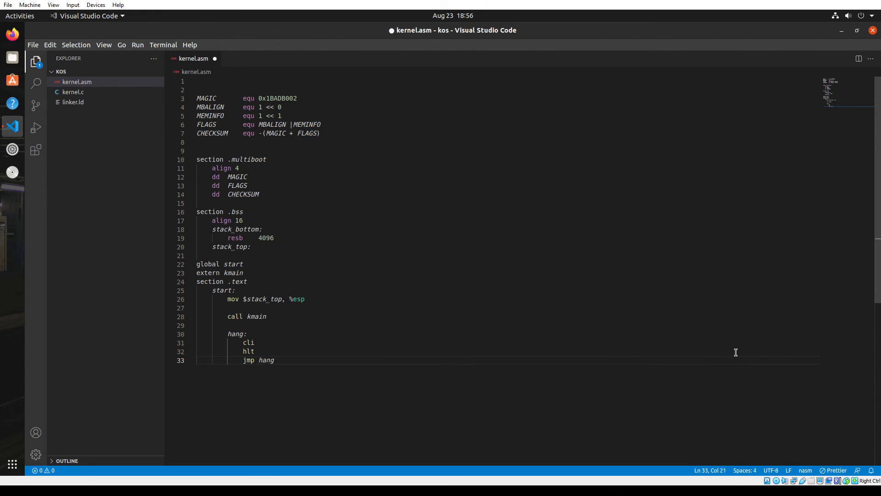
{"action": "key", "text": "ctrl+s"}
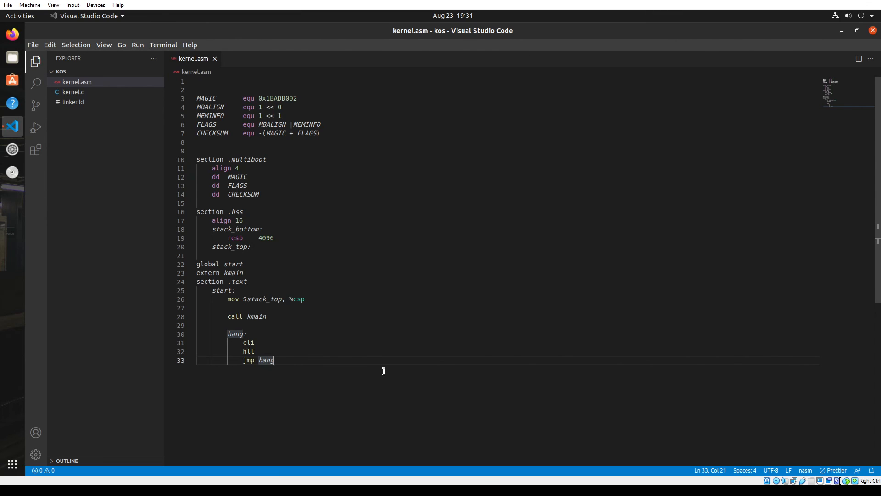